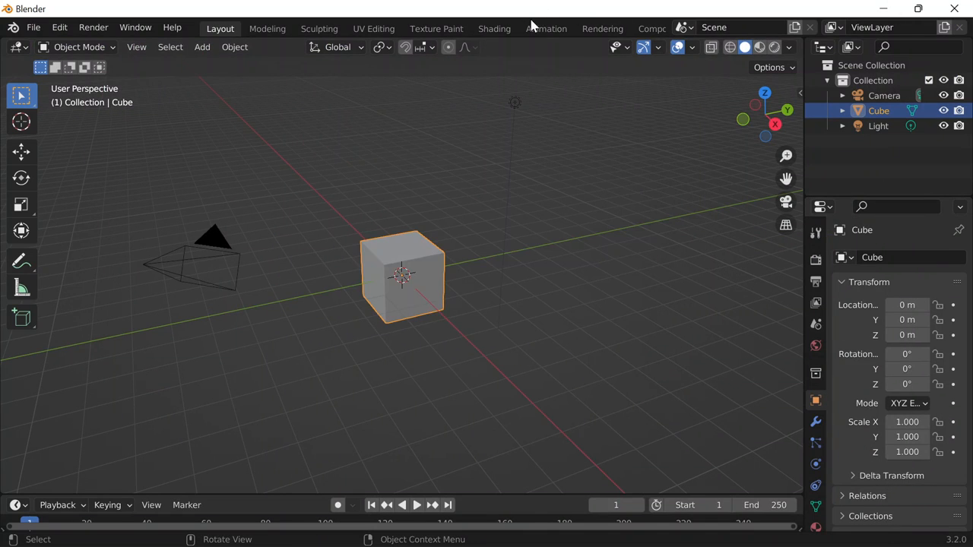
Switch to the Geometry Nodes workspace and create a new node tree on the cube.
left_click(554, 27)
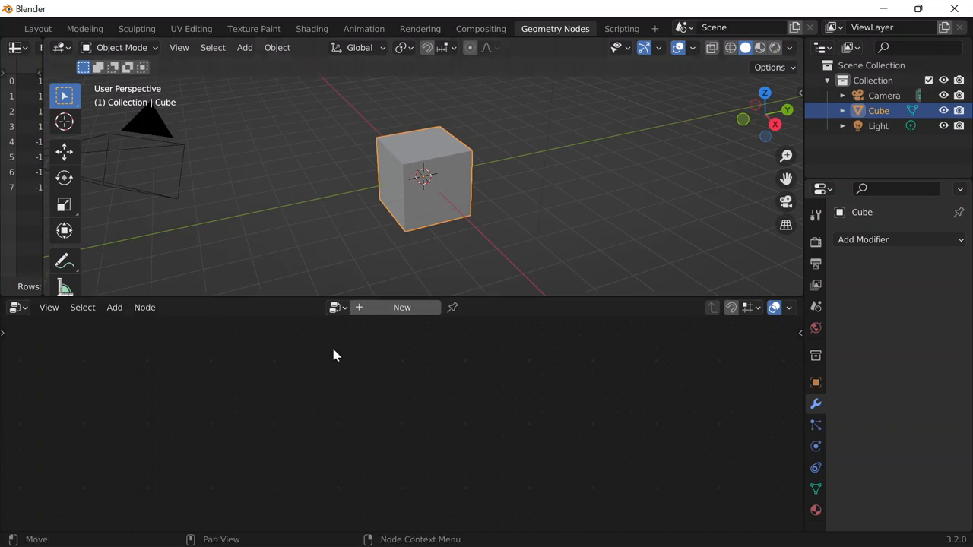
left_click(402, 307)
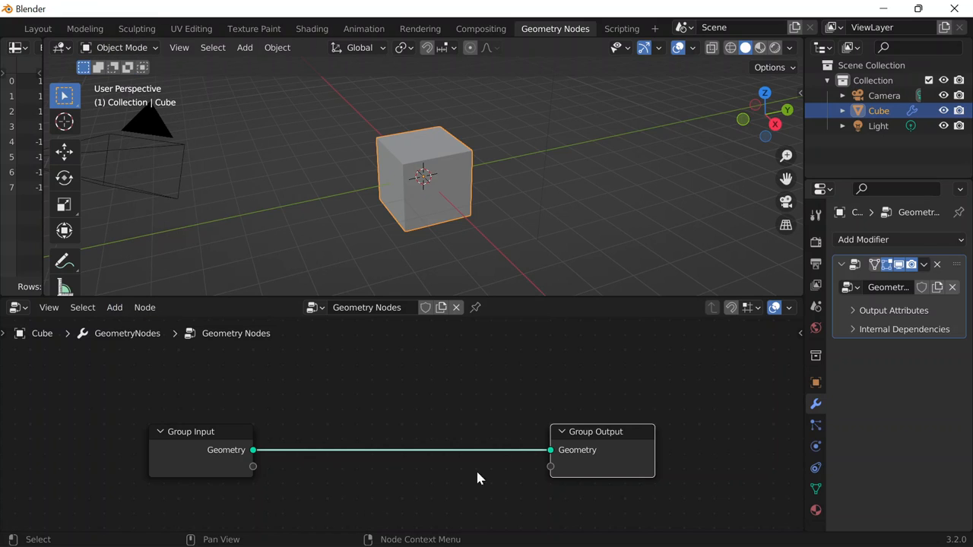
Add a Mesh Circle node from Add > Mesh Primitives into the node tree.
left_click(144, 307)
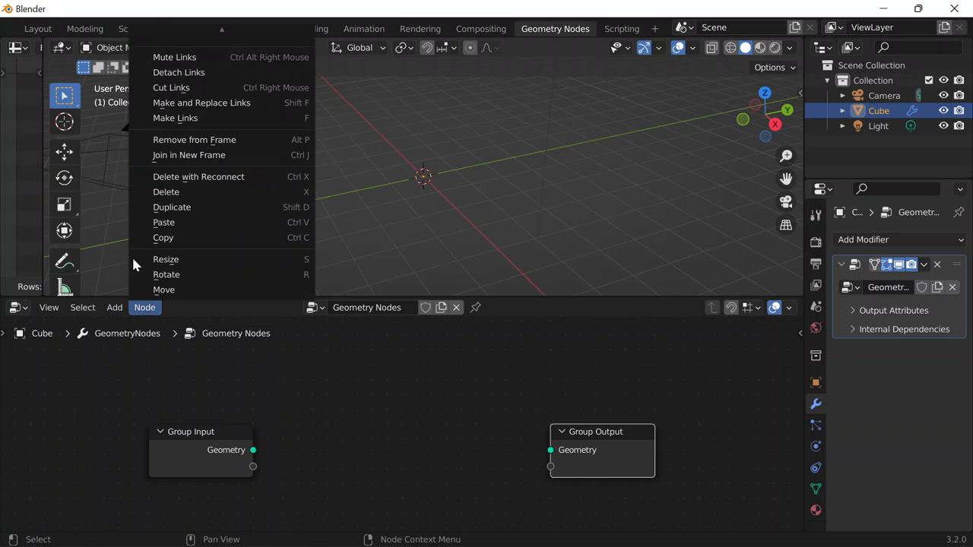
left_click(114, 307)
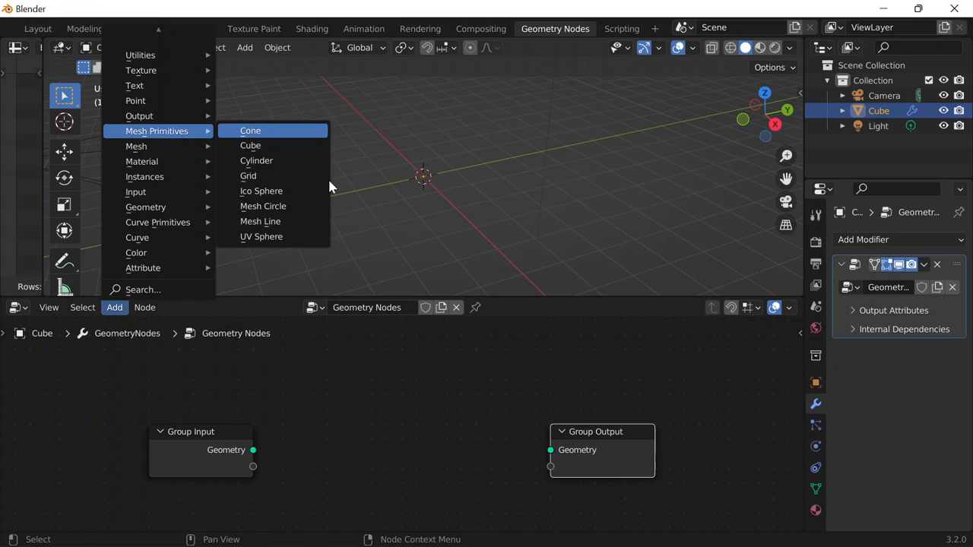
mouse_move(256, 161)
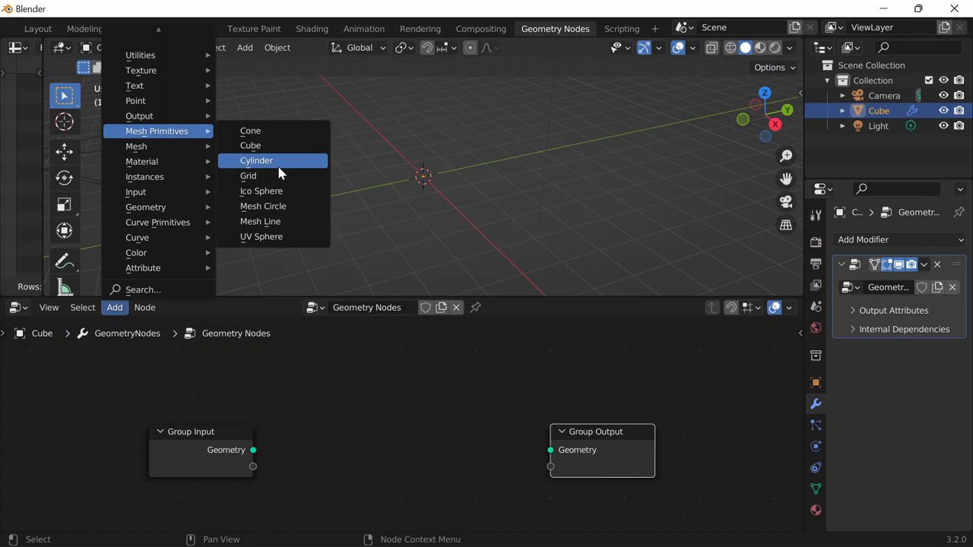
mouse_move(283, 222)
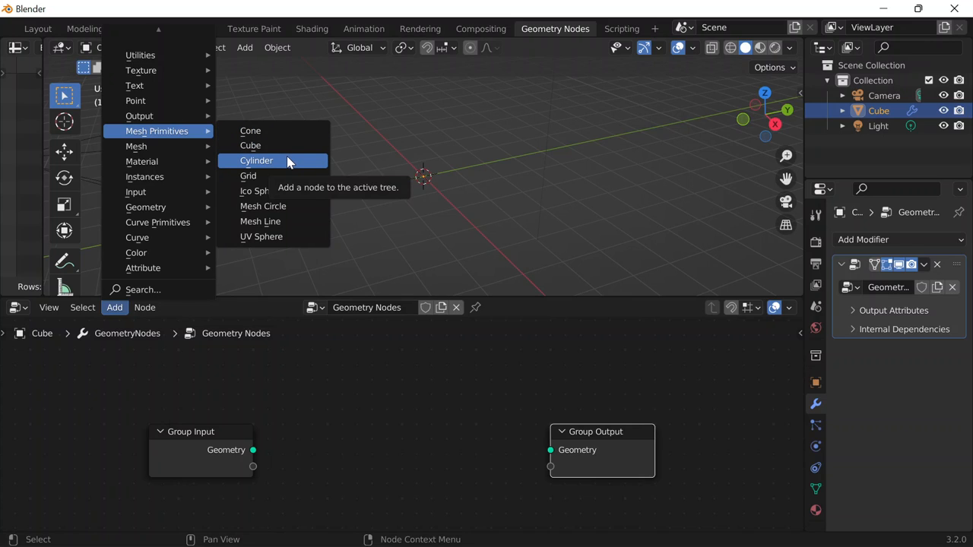
mouse_move(287, 215)
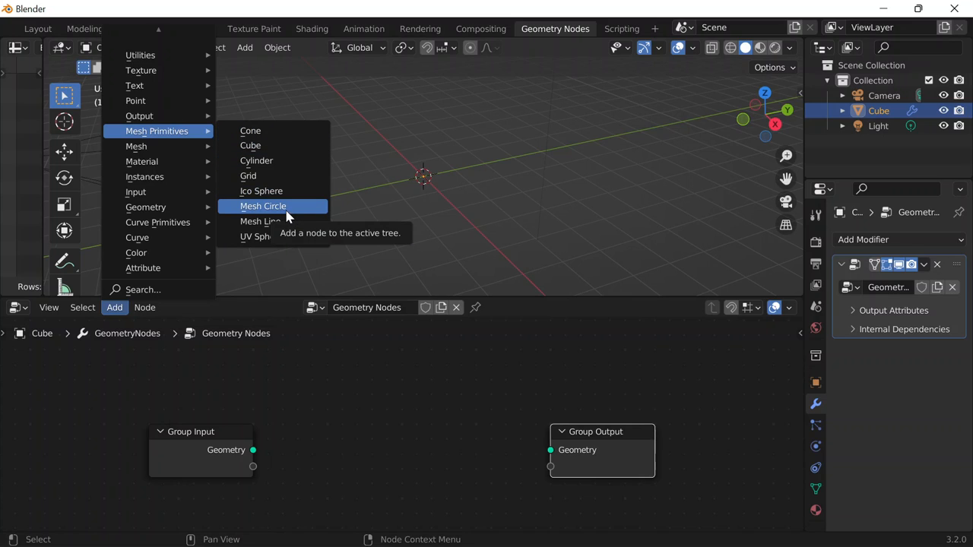
left_click(263, 206)
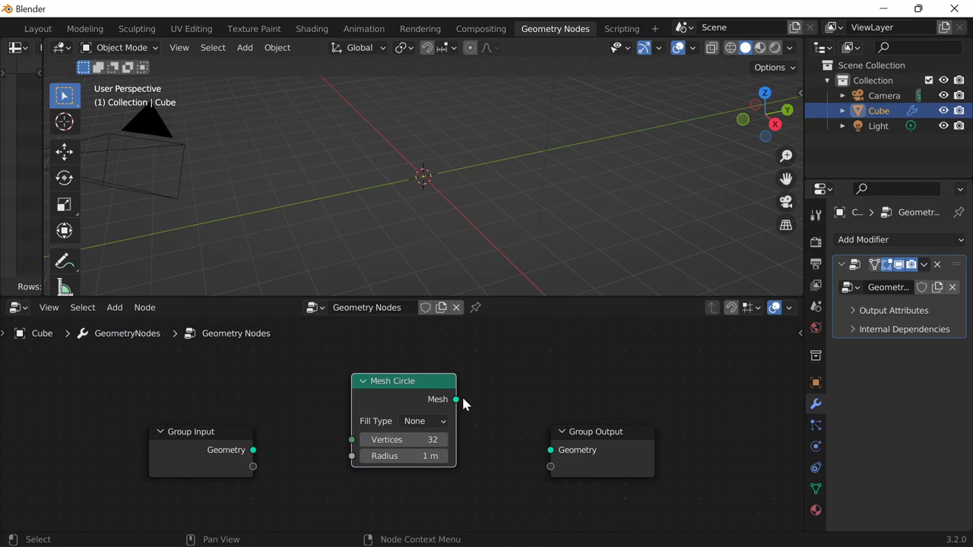
Wire Mesh Circle into Group Output and try the None, N-Gon and Triangles fill types.
left_click_drag(456, 398, 550, 450)
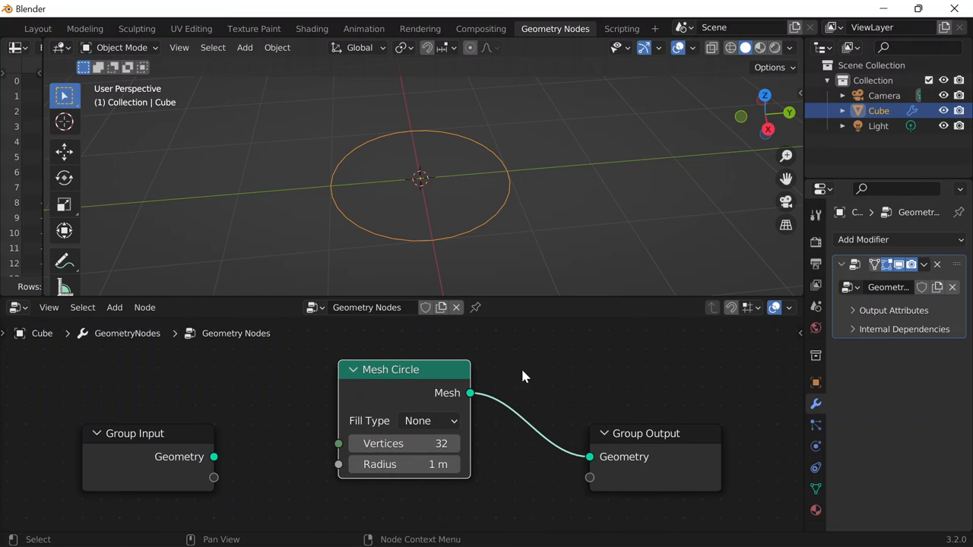
left_click(426, 421)
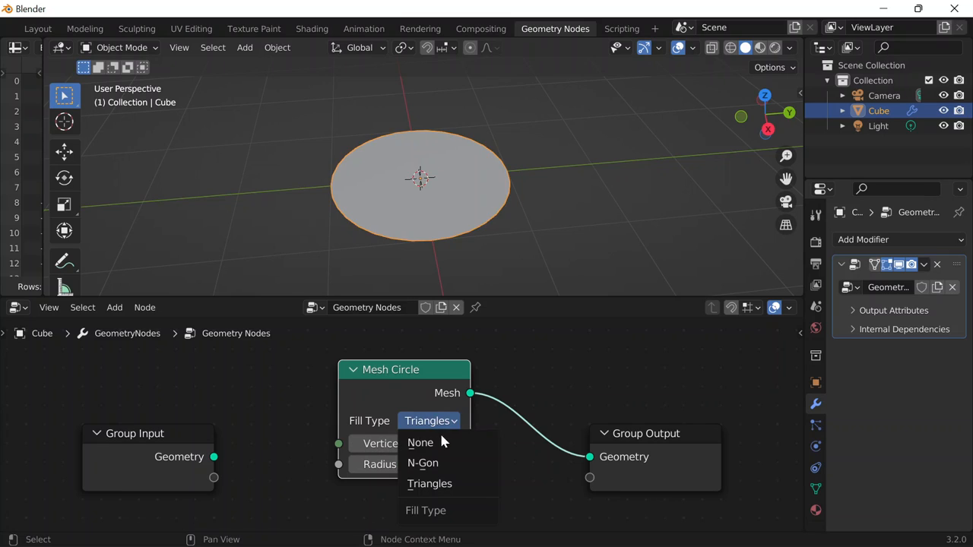
left_click(419, 443)
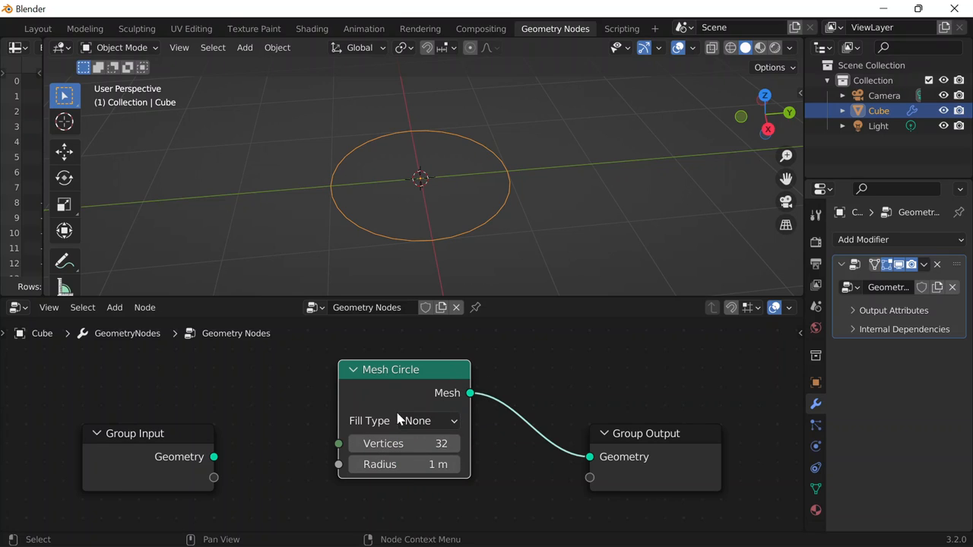
mouse_move(534, 450)
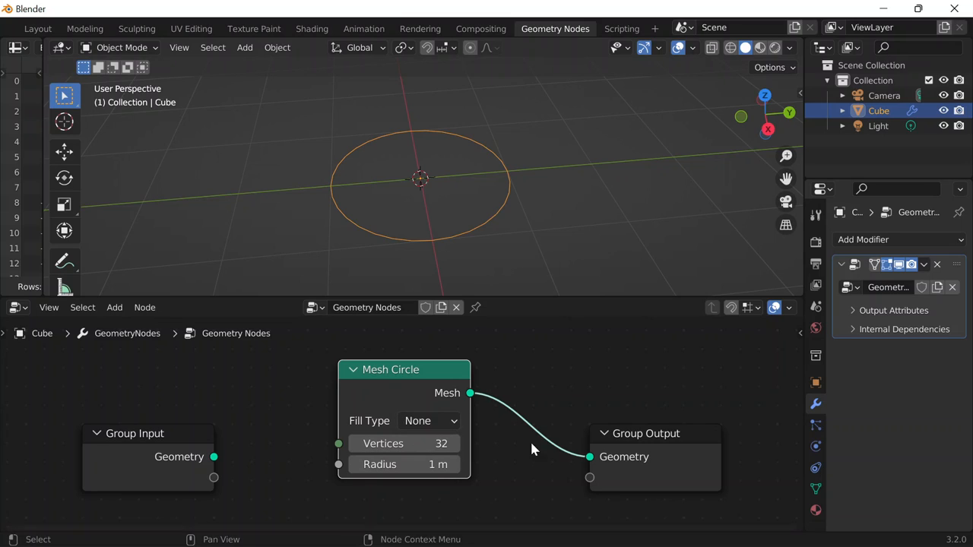
left_click(429, 421)
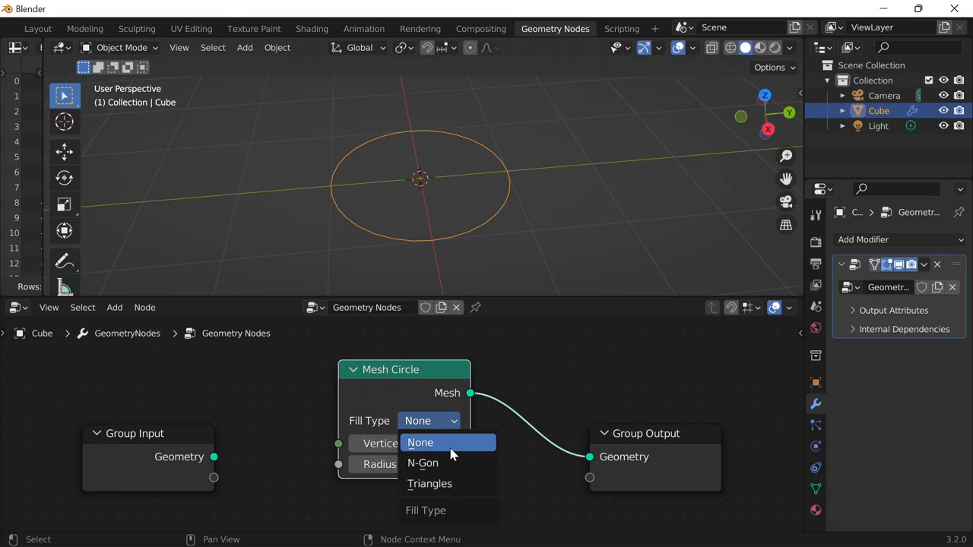
left_click(423, 463)
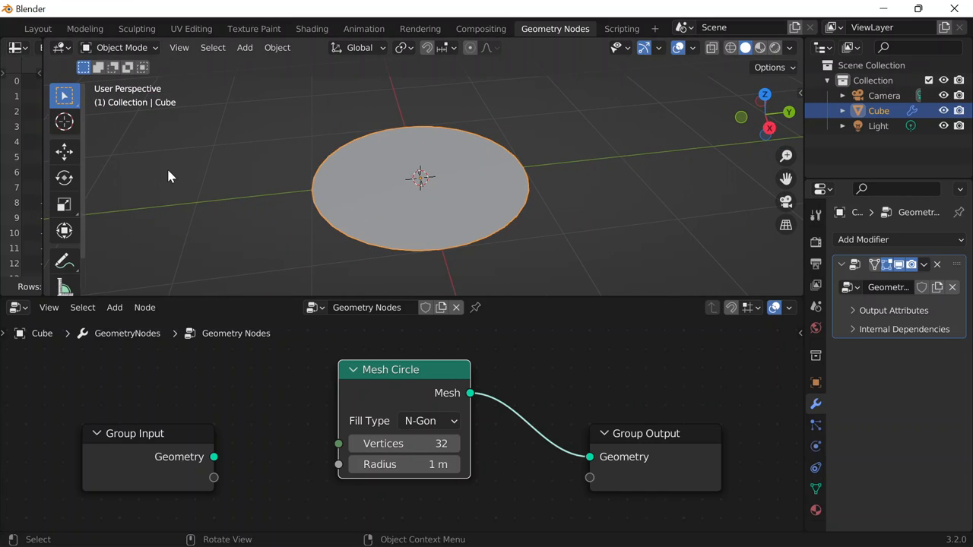
mouse_move(438, 407)
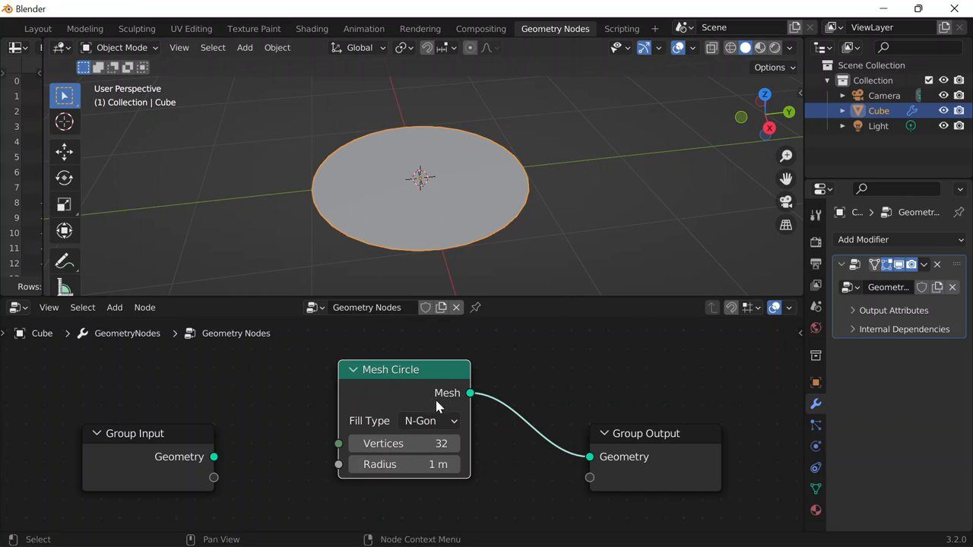
left_click(427, 421)
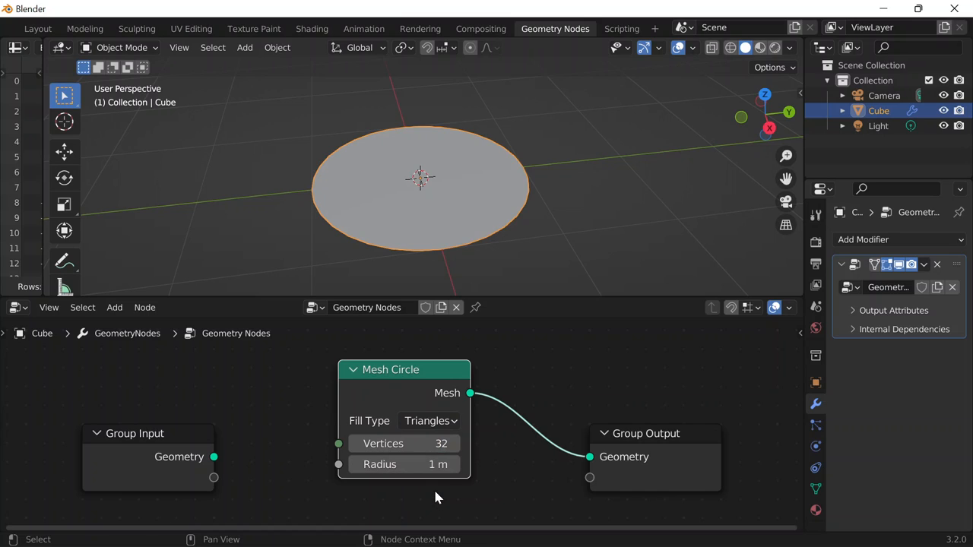
left_click(429, 420)
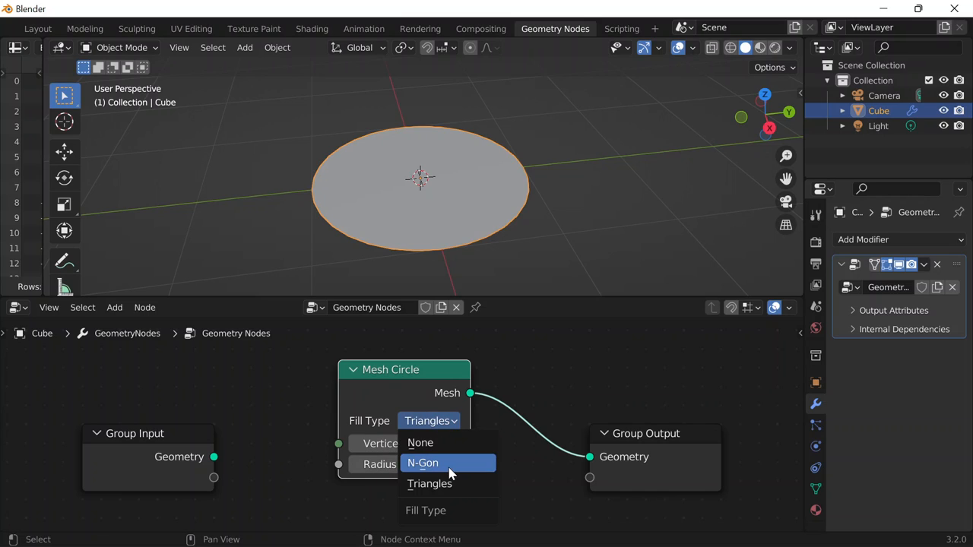
left_click(422, 462)
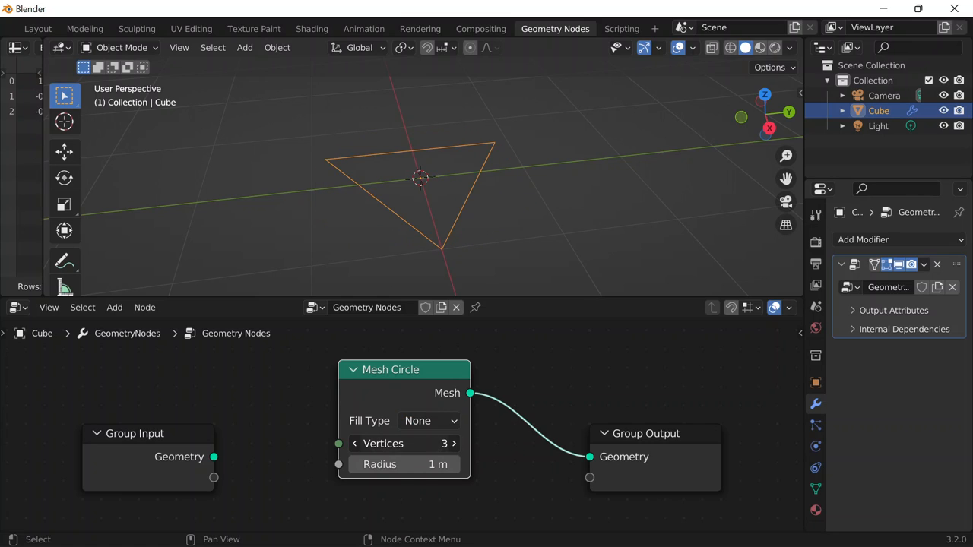
mouse_move(267, 188)
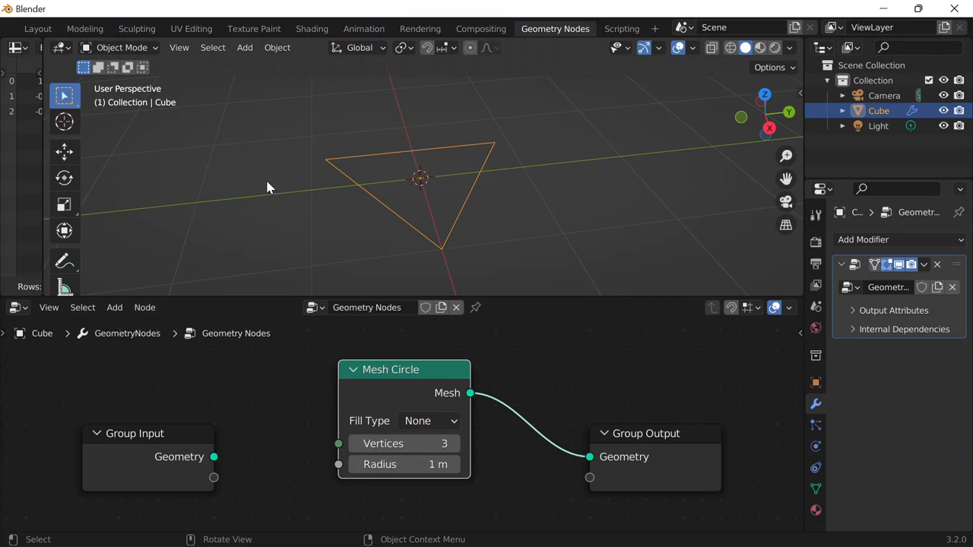
Set the Mesh Circle fill type to N-Gon and its vertex count to 56.
left_click(427, 421)
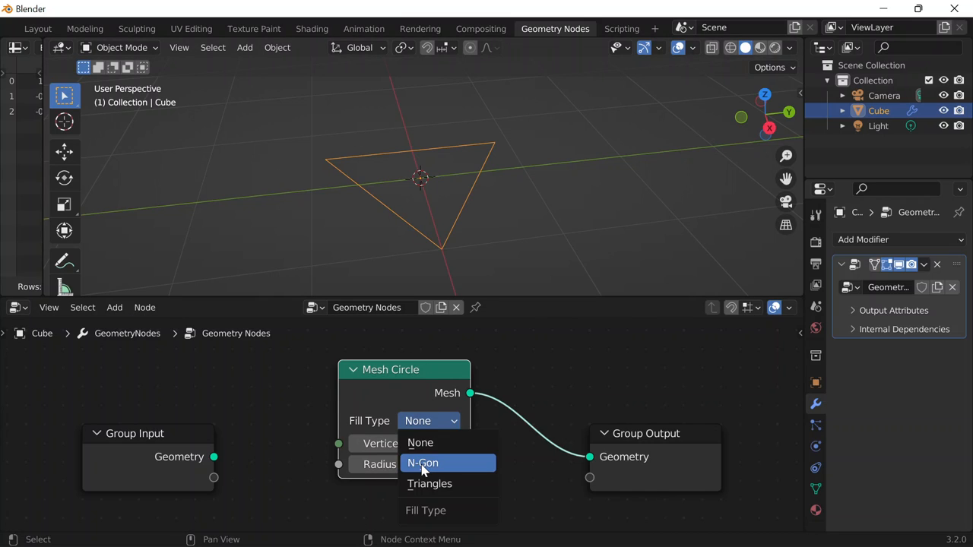
left_click(432, 462)
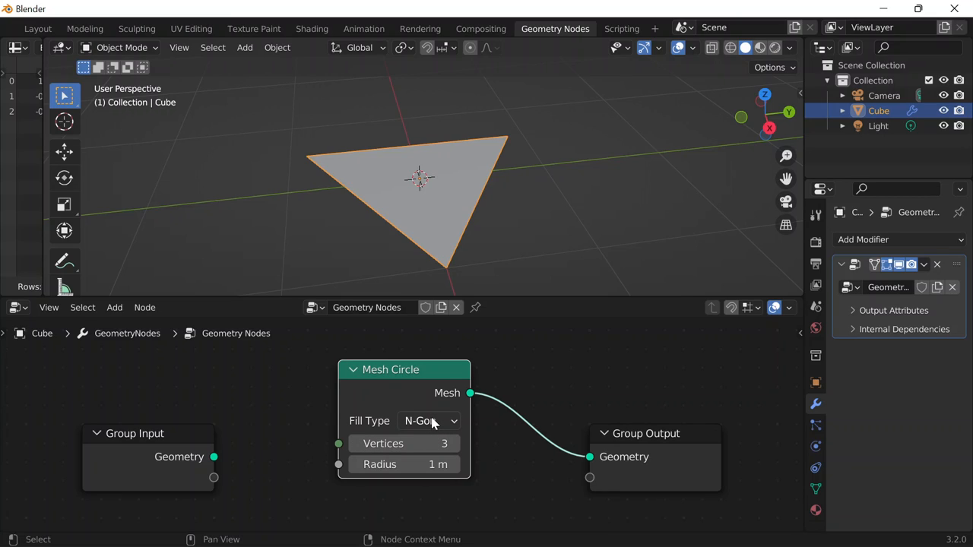
mouse_move(723, 529)
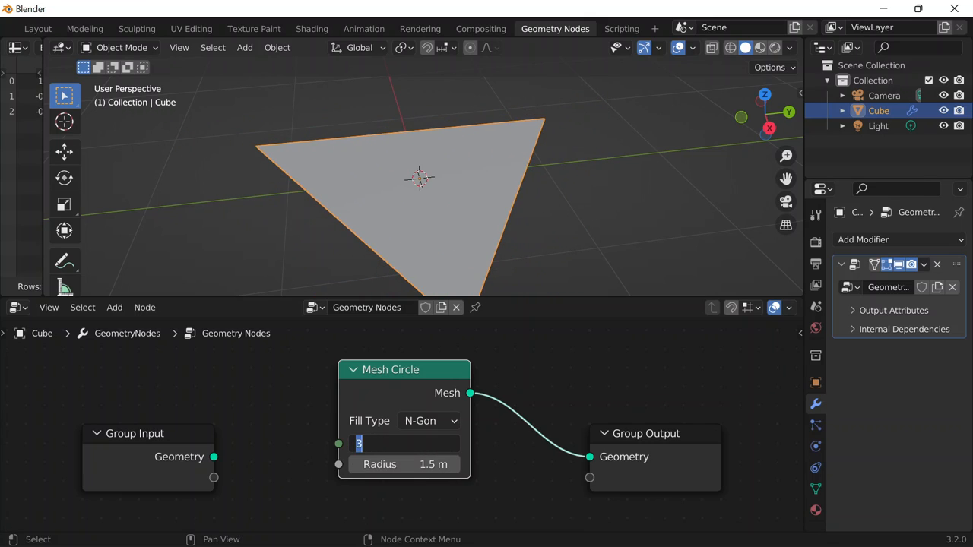
type("56")
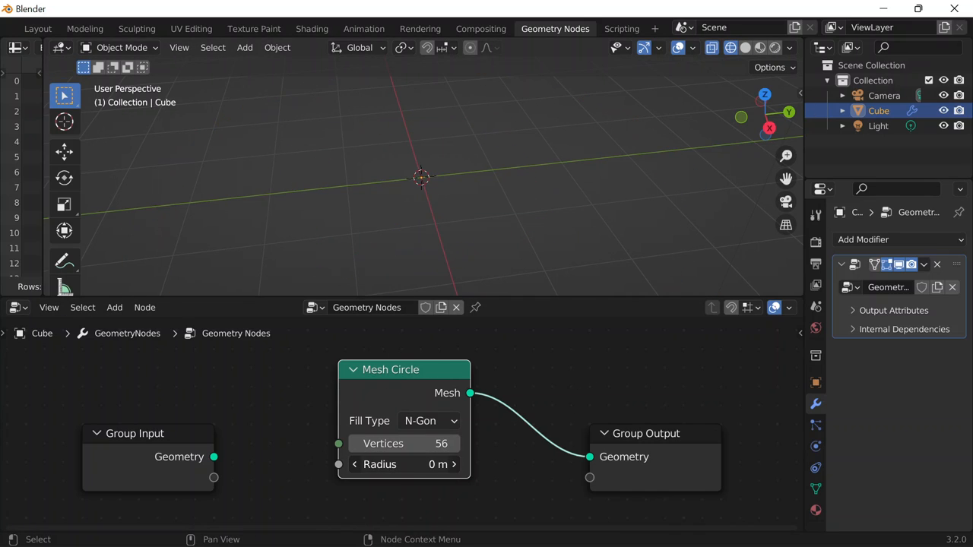
Set the Mesh Circle radius to 1.4 m and fill type to Triangles.
left_click_drag(403, 466, 426, 466)
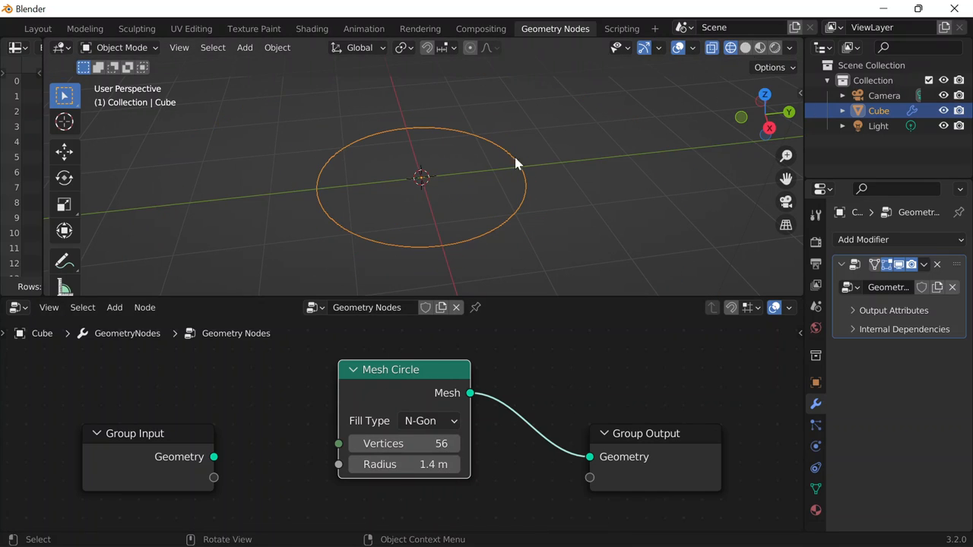
left_click(429, 422)
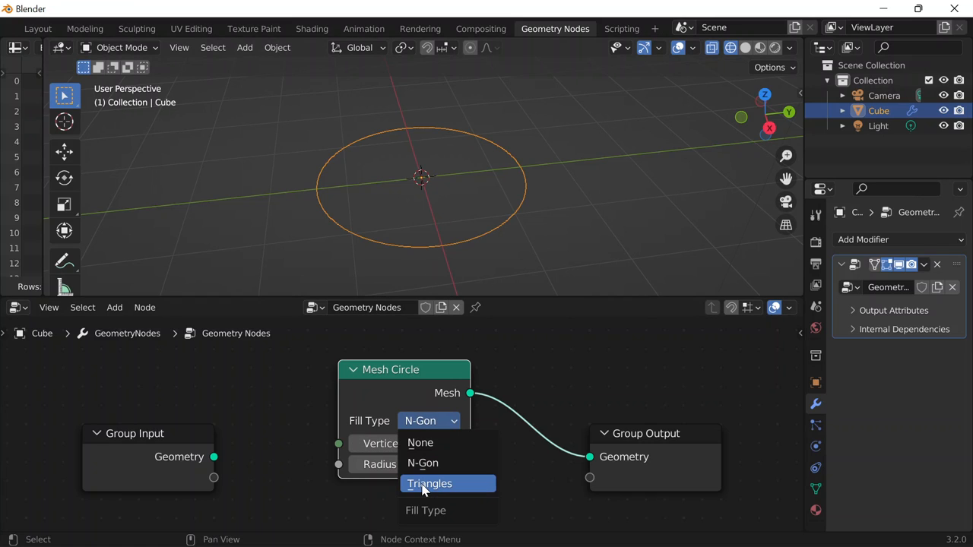
left_click(430, 484)
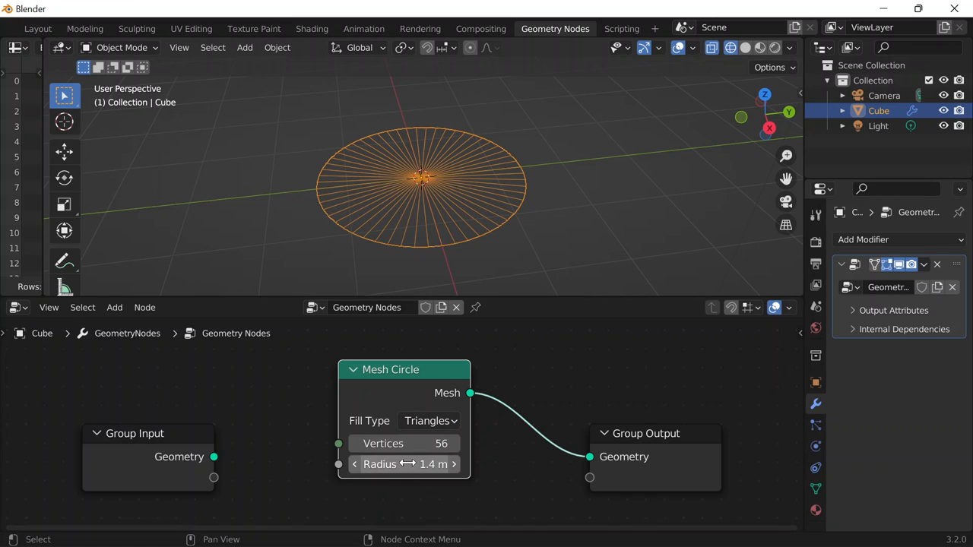
mouse_move(403, 444)
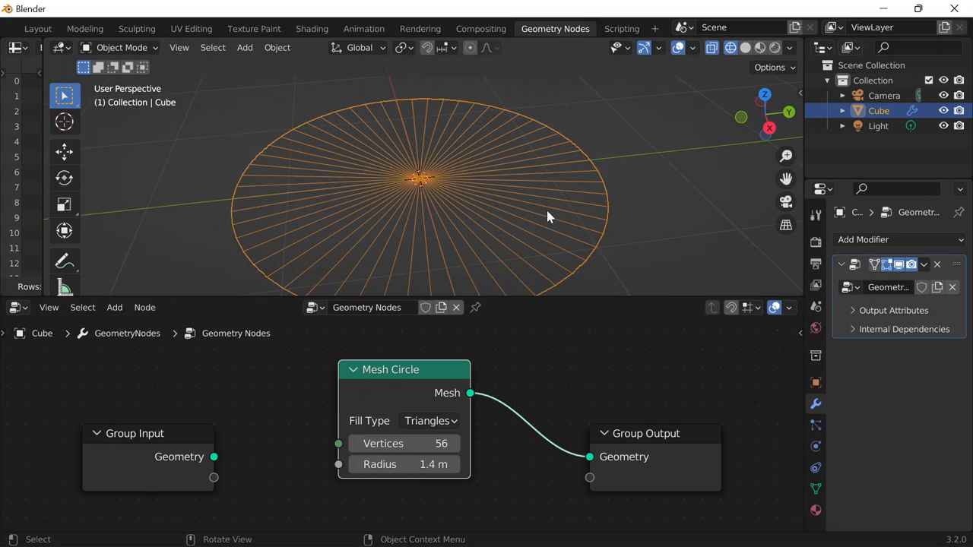
mouse_move(243, 113)
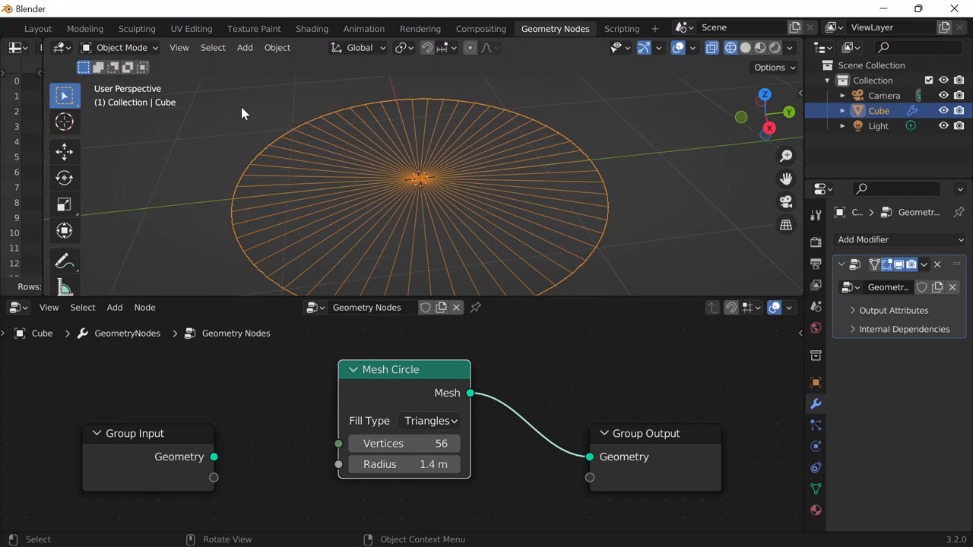
Tab into and out of Edit Mode, then set the circle's fill back to N-Gon.
key("Tab")
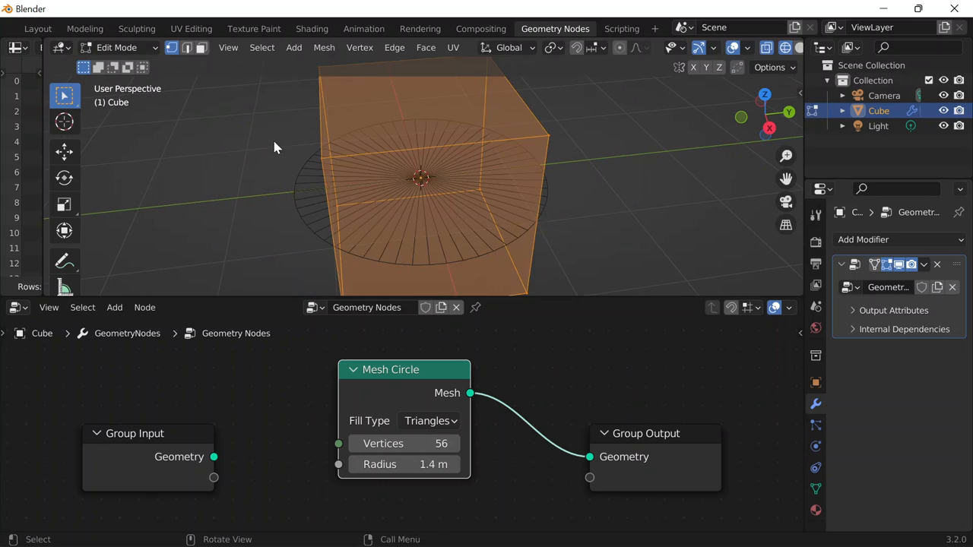
key("Tab")
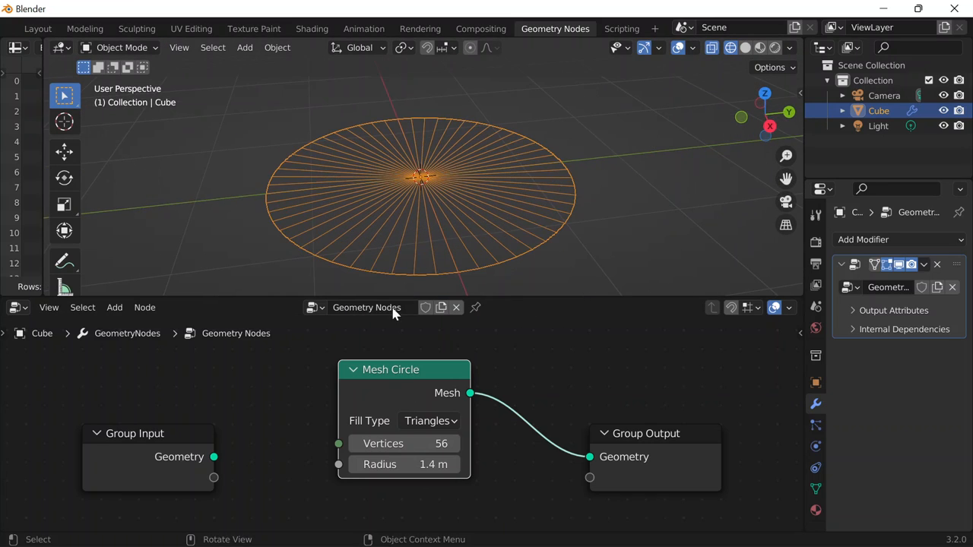
left_click(427, 420)
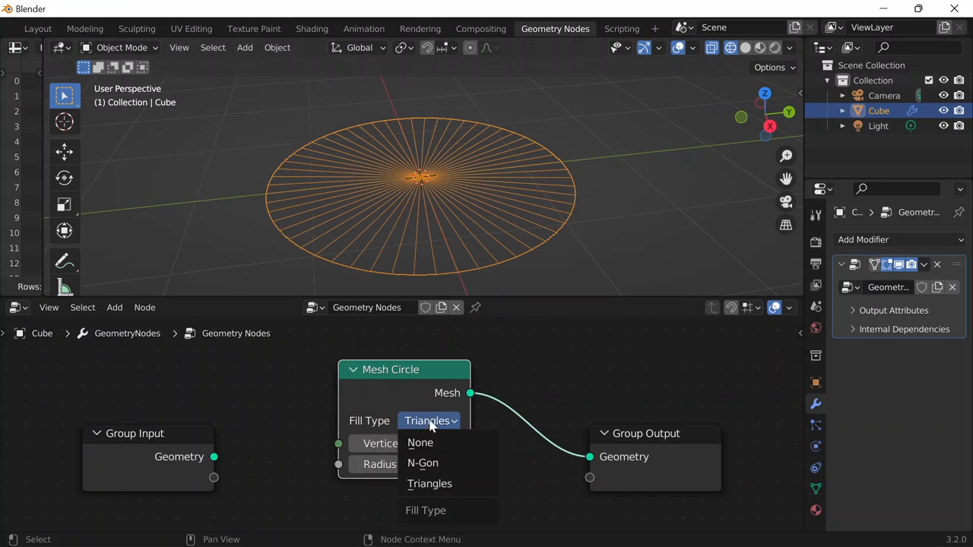
left_click(423, 462)
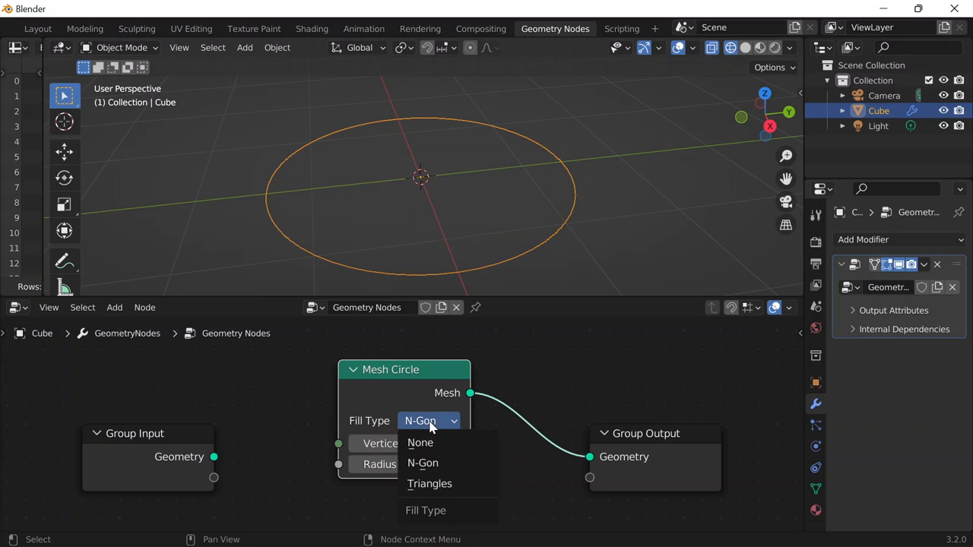
left_click(423, 462)
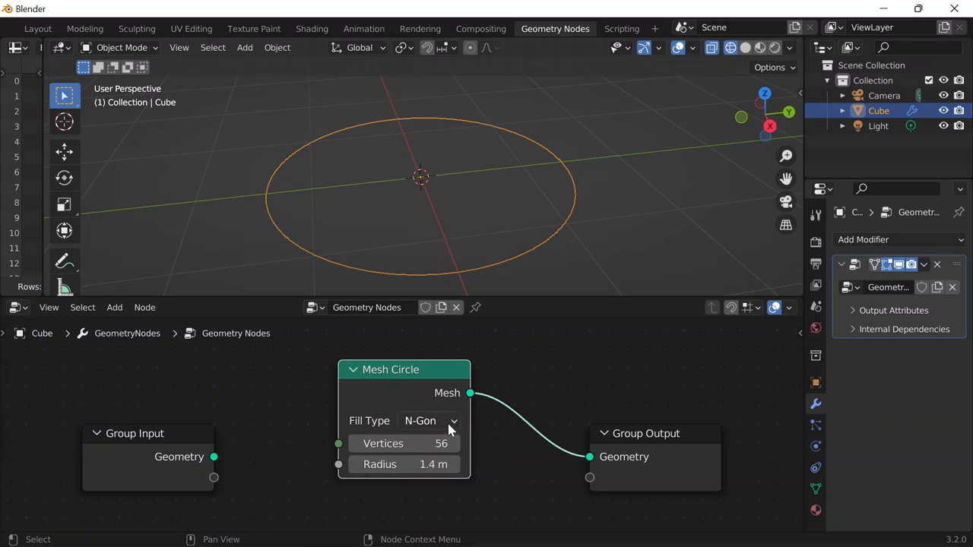
left_click(423, 421)
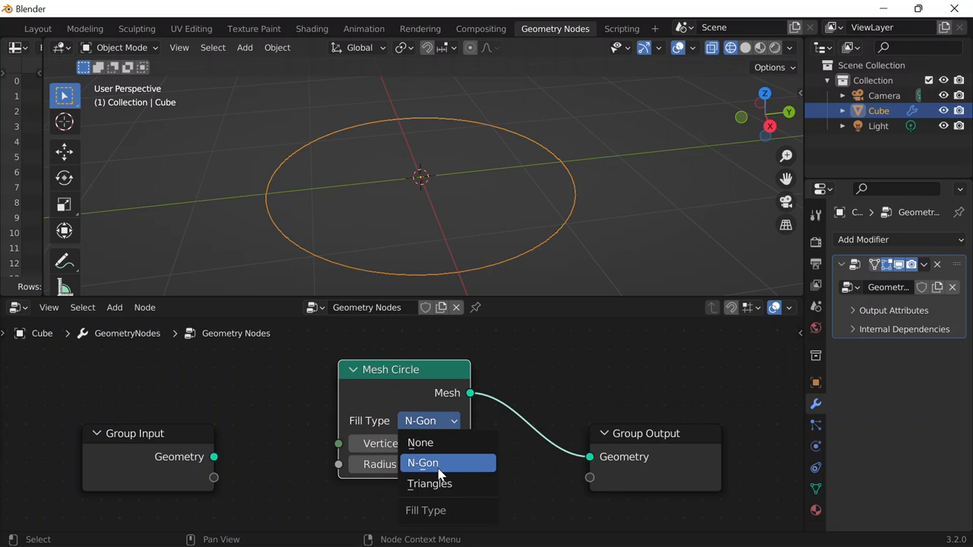
left_click(444, 462)
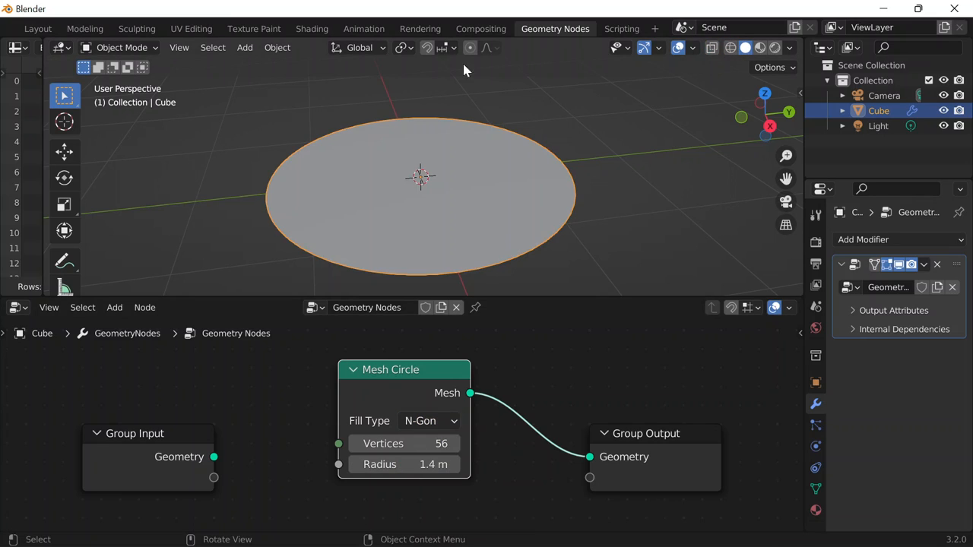
mouse_move(742, 47)
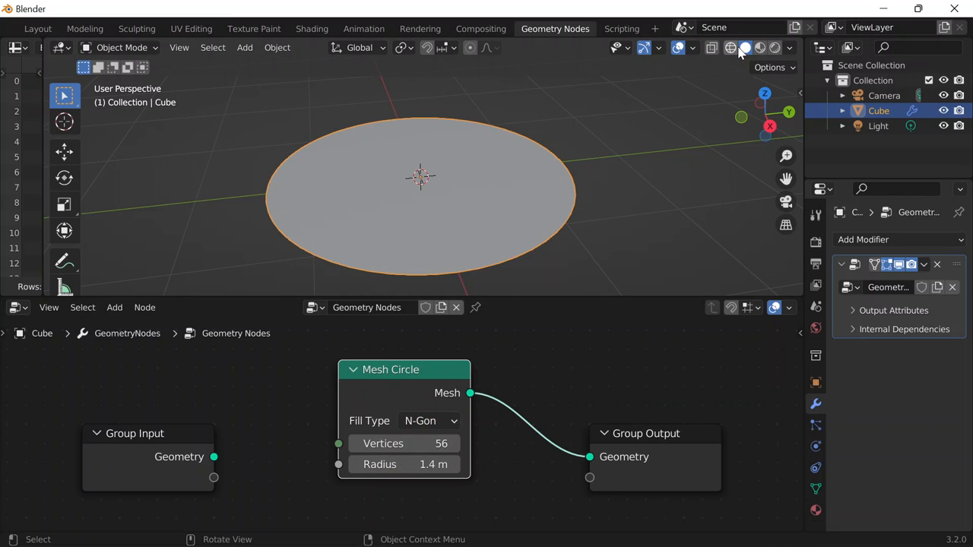
Switch to Triangles fill, raise vertices to 83 and drag the radius down to 0 m.
left_click(429, 420)
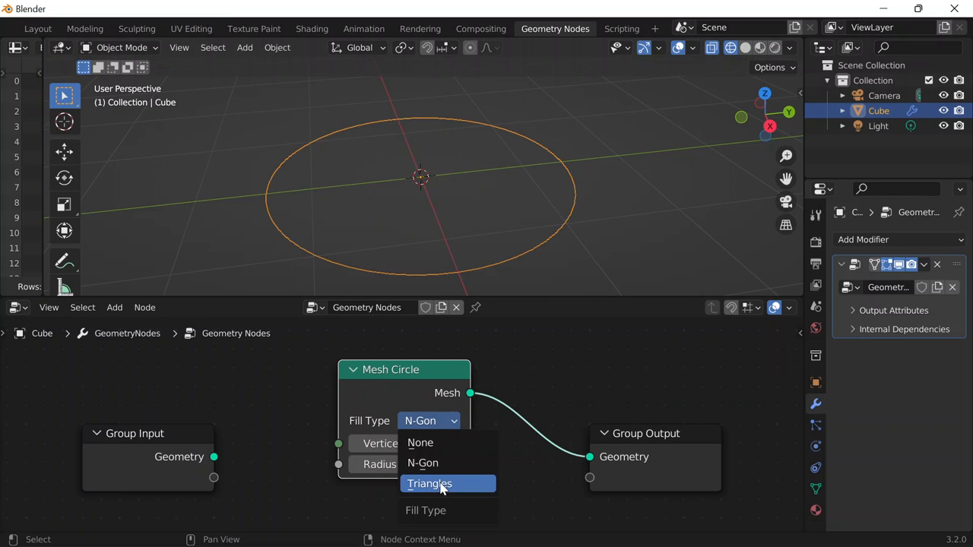
left_click(429, 483)
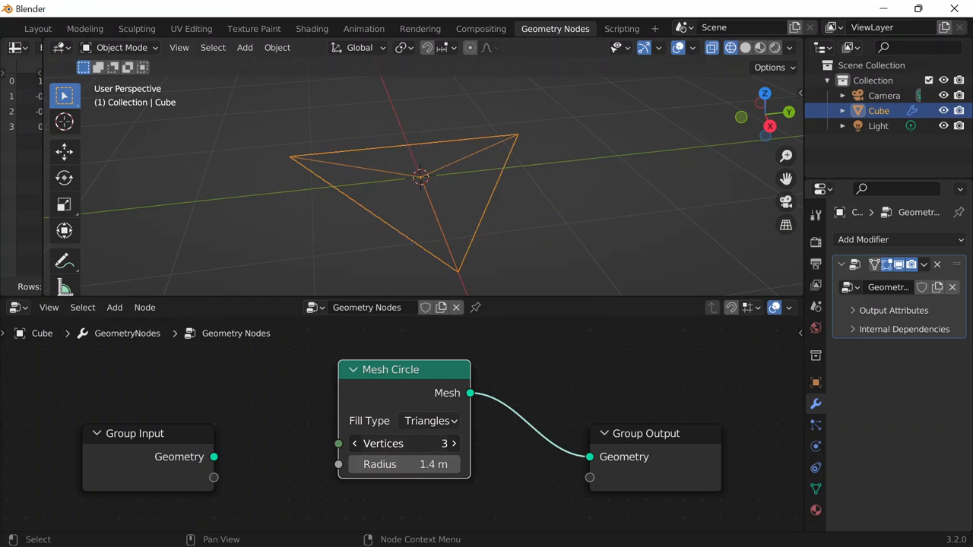
left_click(453, 444)
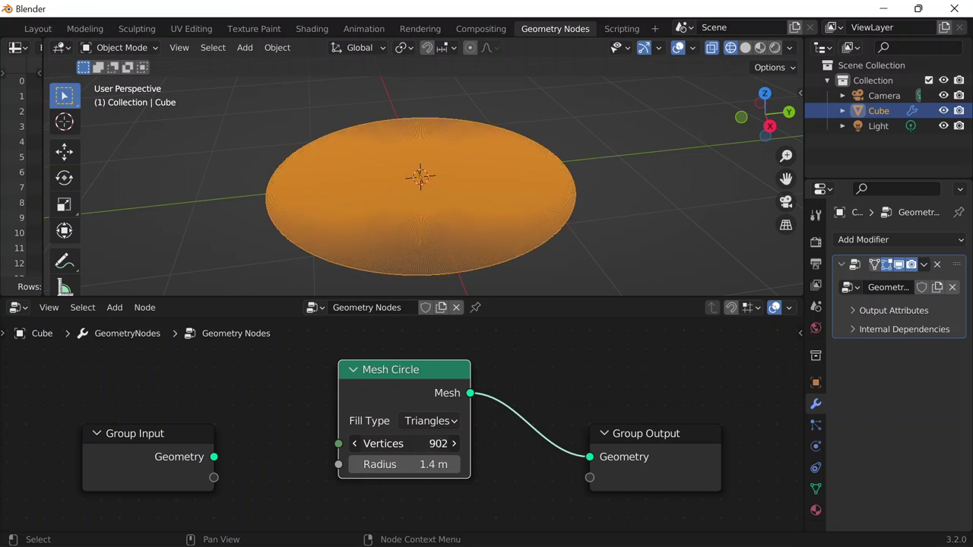
left_click(742, 48)
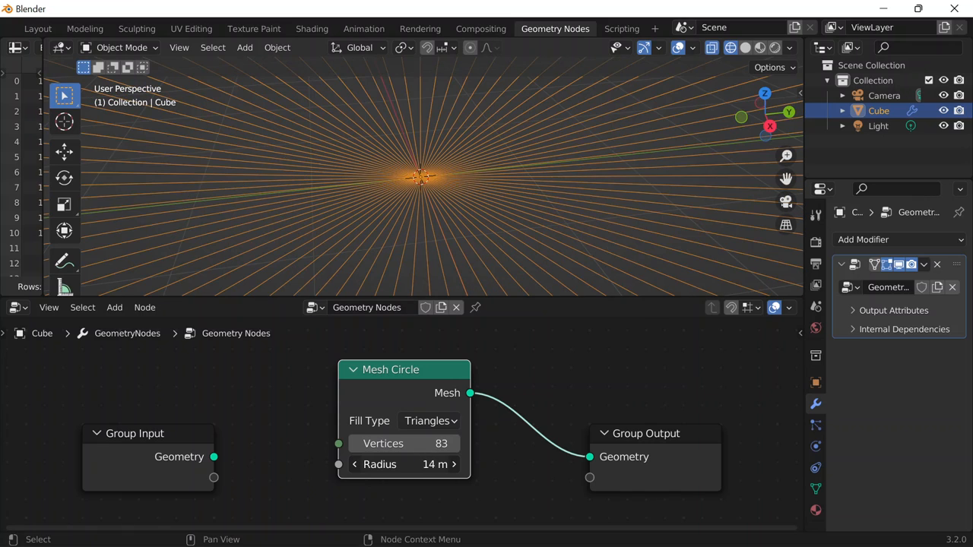
left_click_drag(403, 466, 354, 465)
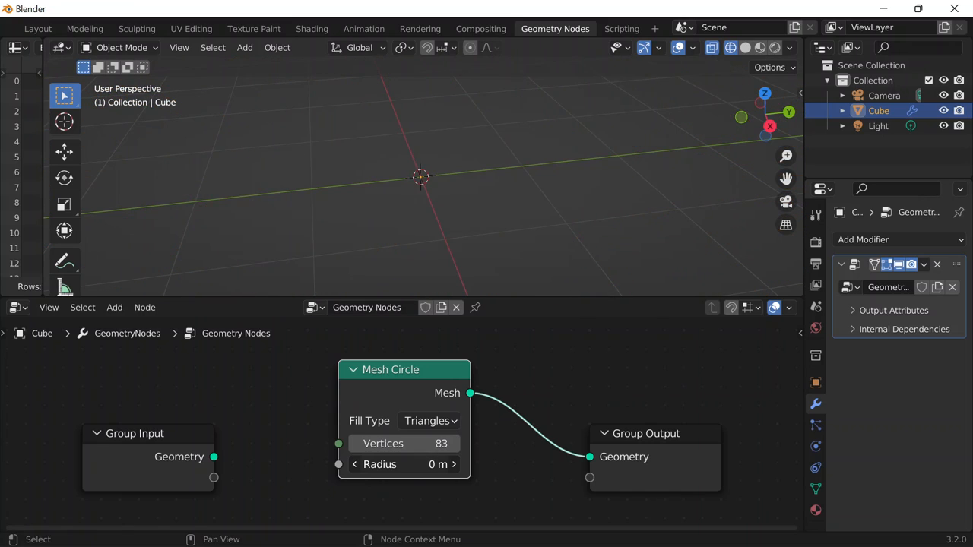
left_click(429, 421)
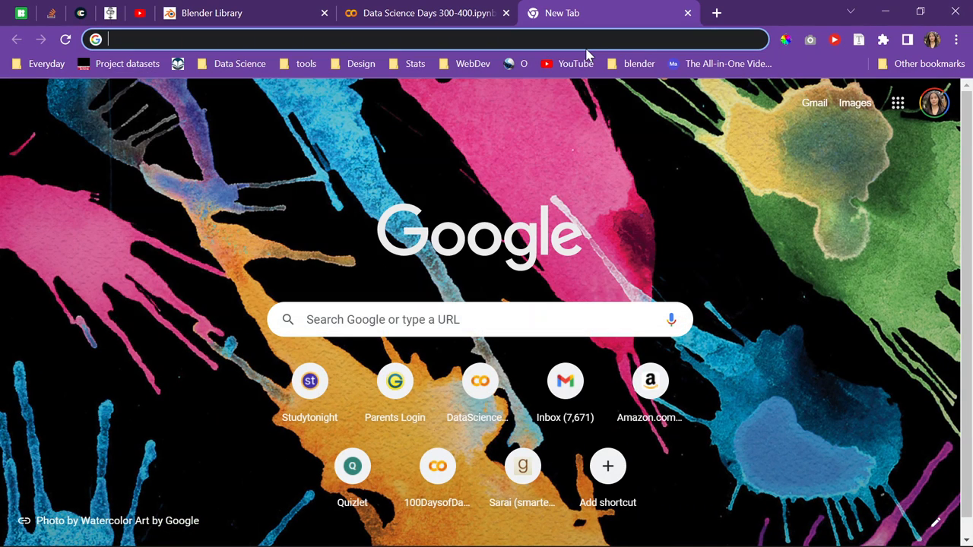
Search 'blender circle' and navigate the manual to the Mesh Primitive Nodes page.
type("blender circle")
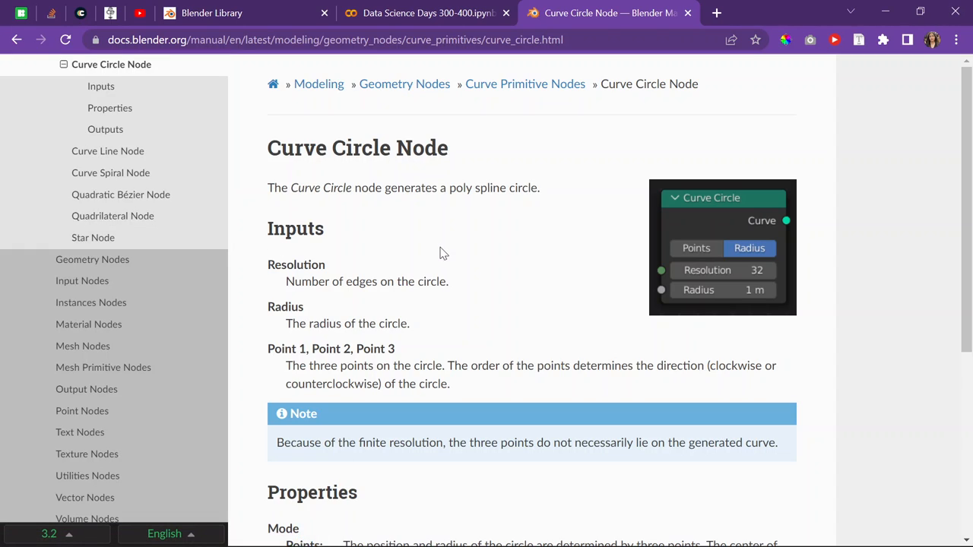
mouse_move(82, 280)
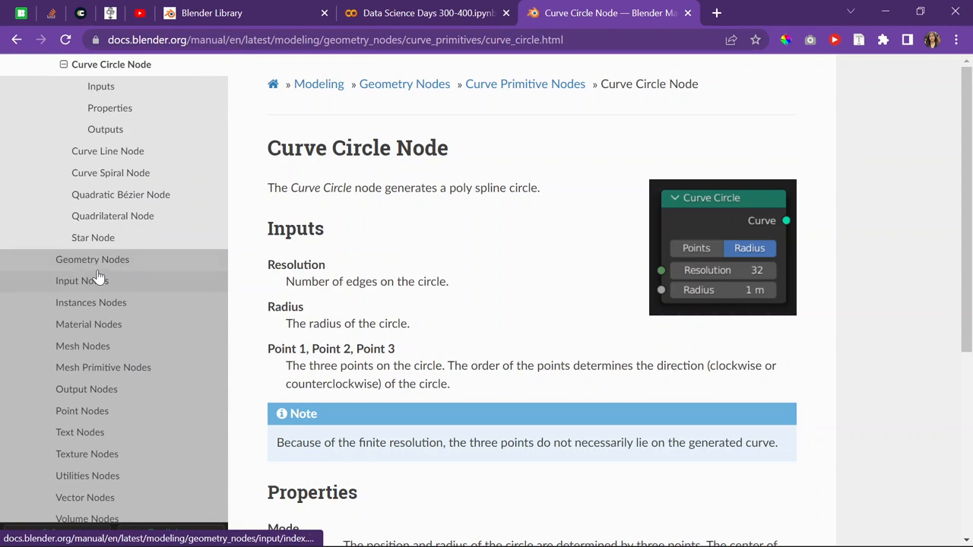
left_click(92, 258)
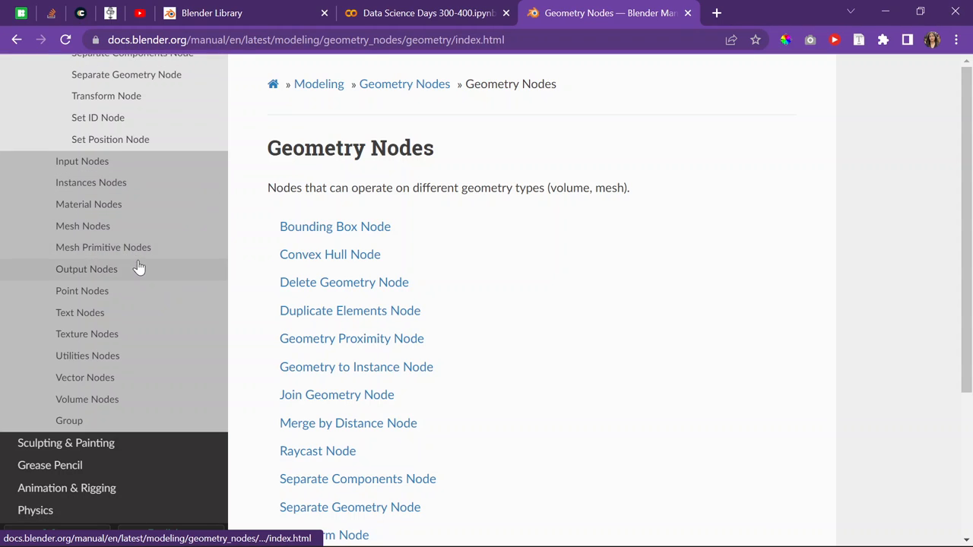
left_click(103, 246)
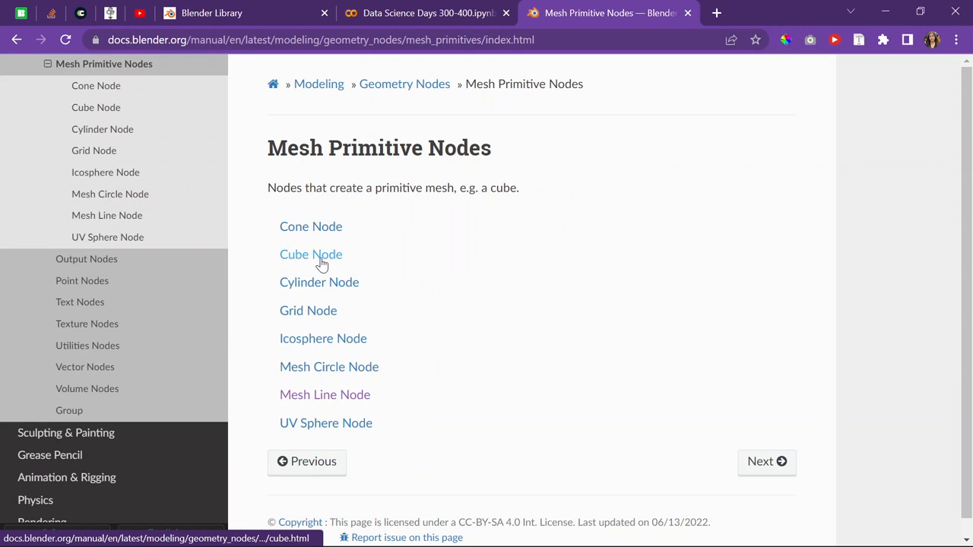
mouse_move(325, 344)
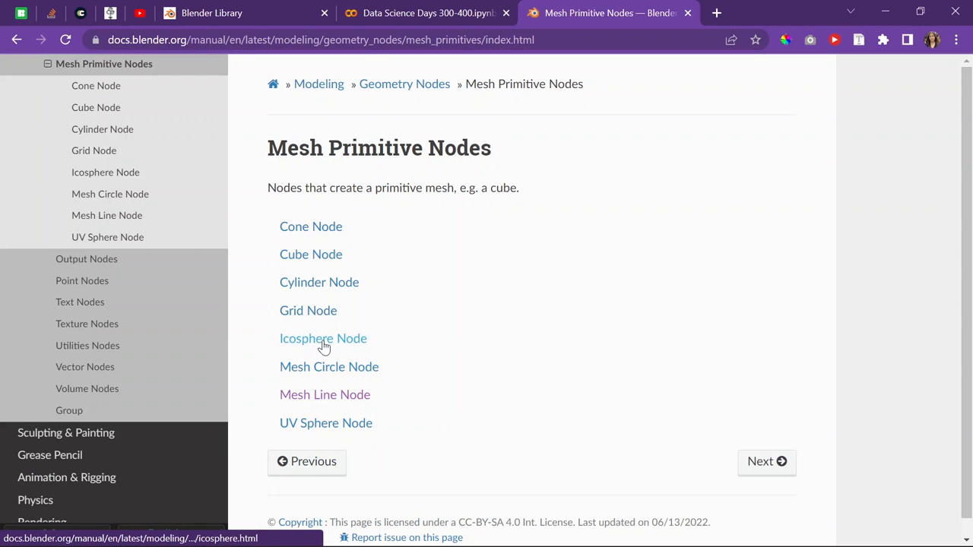
mouse_move(313, 310)
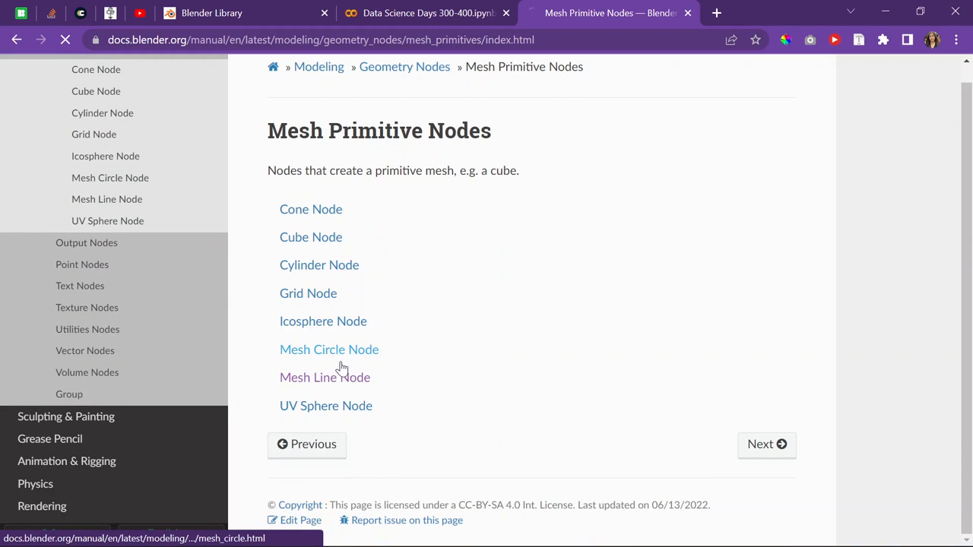
Open the Mesh Circle Node manual page and select the Triangles fill description.
left_click(328, 350)
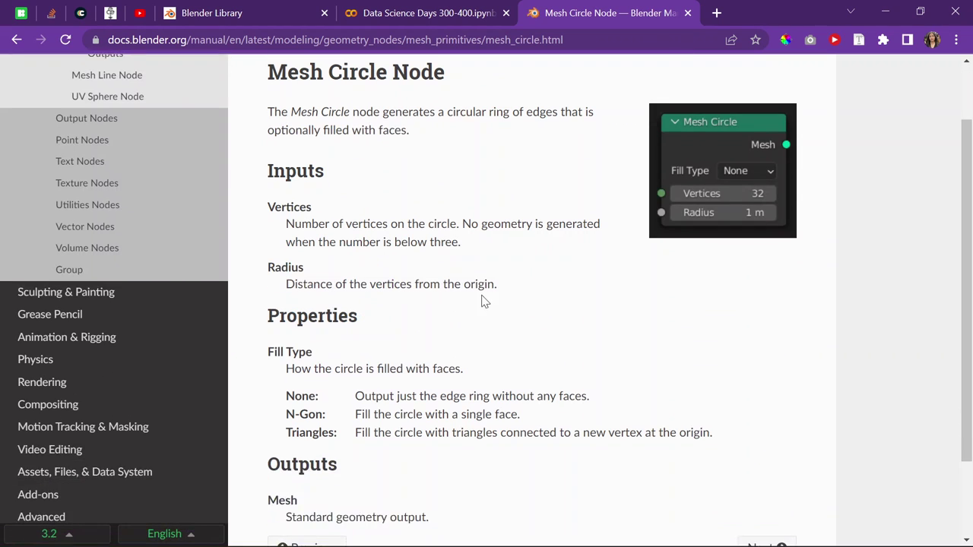
scroll("down", 3)
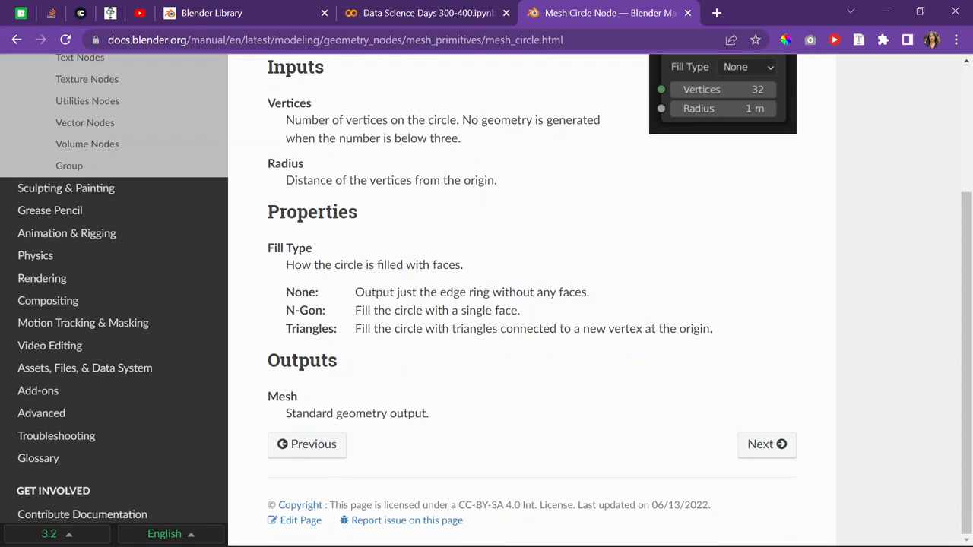
left_click_drag(371, 310, 505, 310)
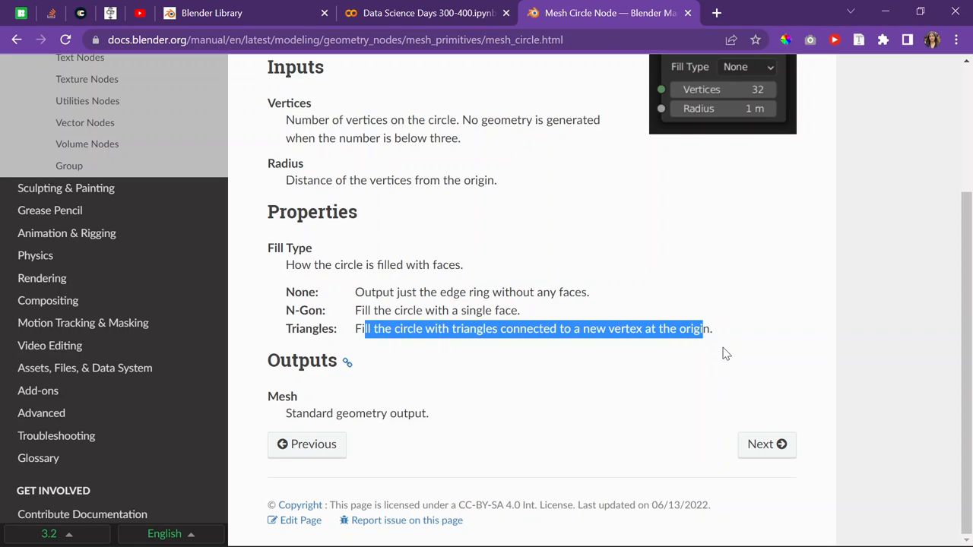
mouse_move(423, 347)
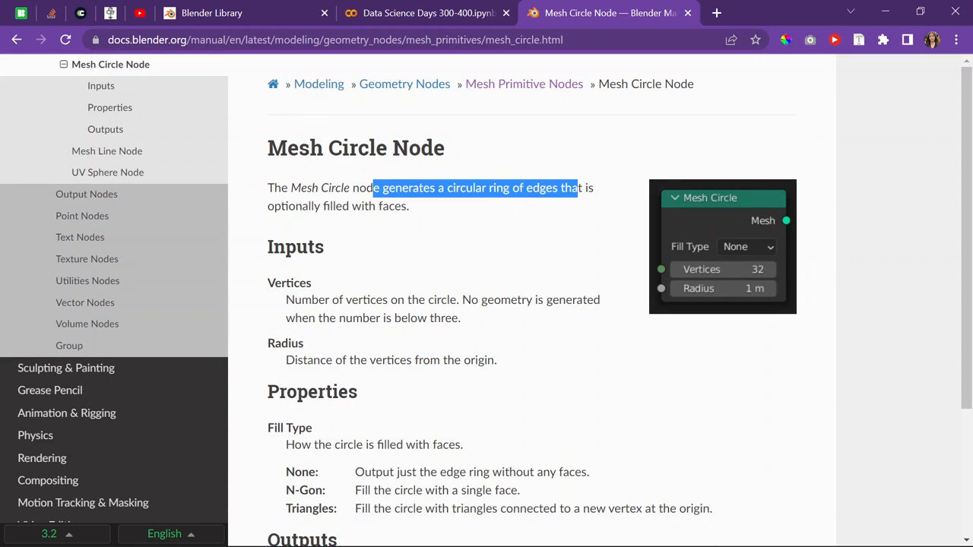
scroll("down", 3)
type("q")
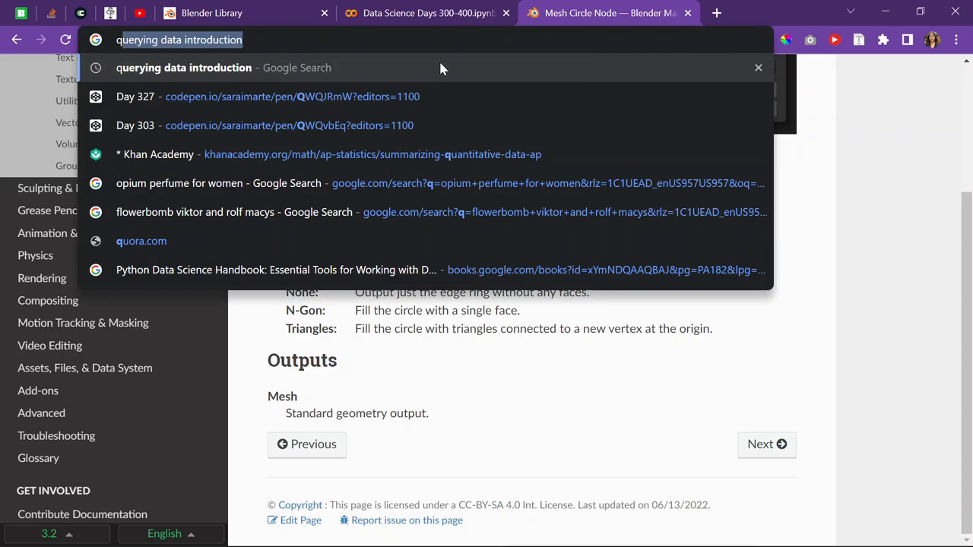
type("what is max ram on lapop")
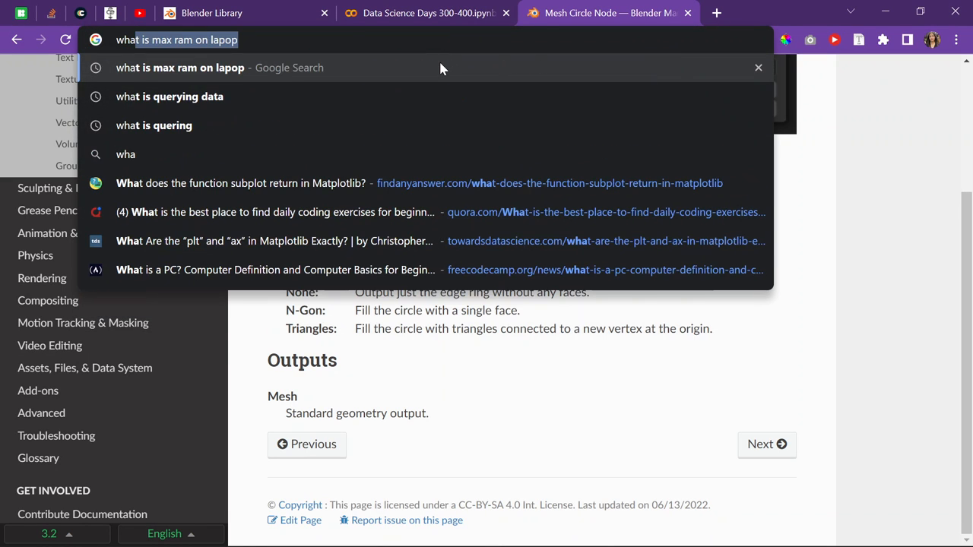
type("whats the purp")
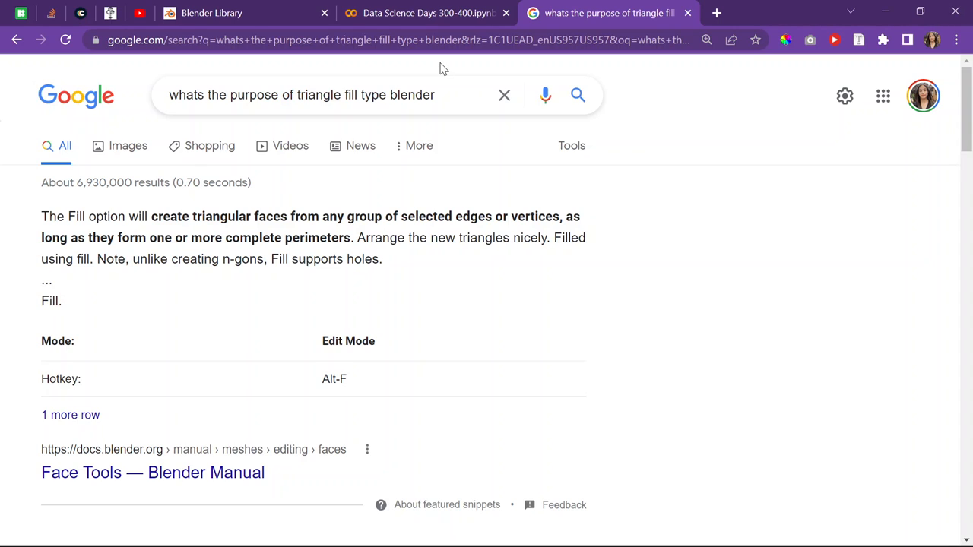
scroll("down", 3)
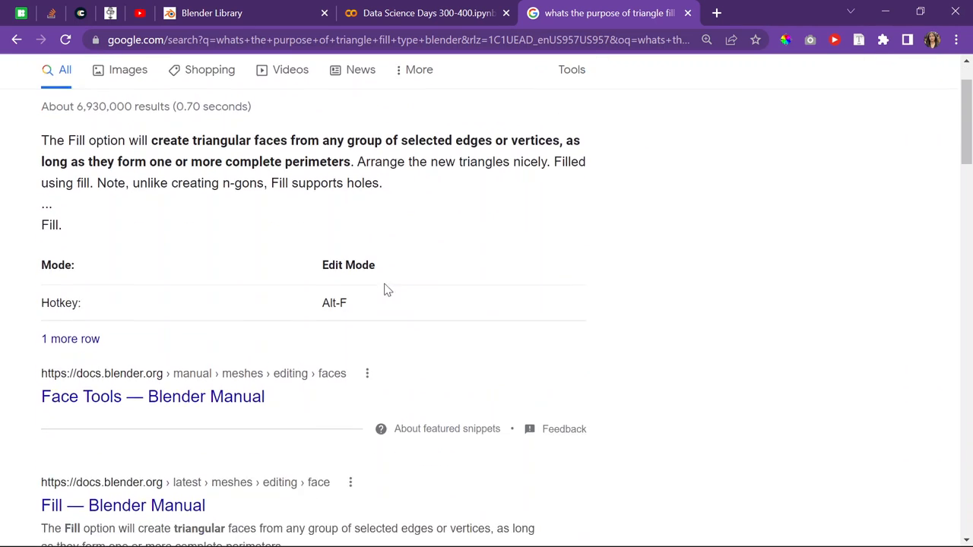
scroll("down", 3)
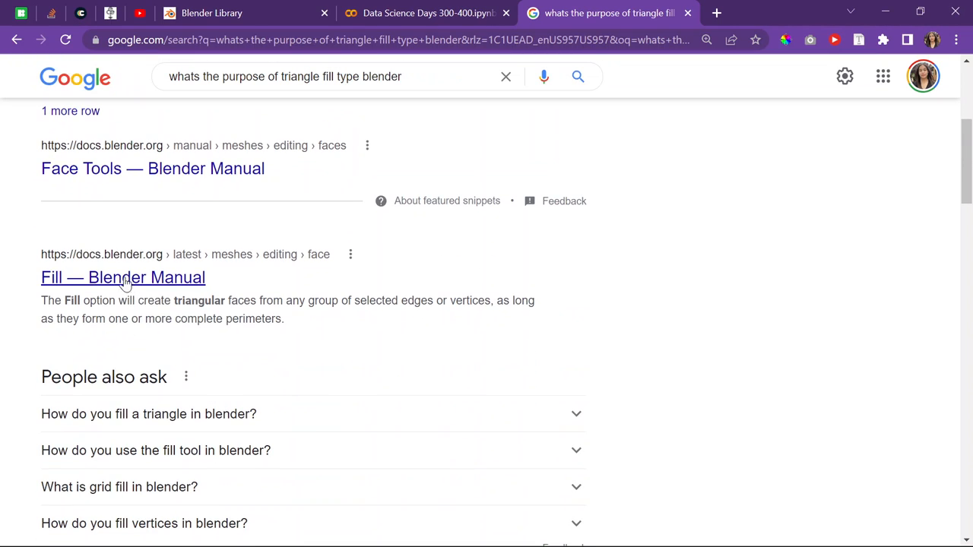
scroll("down", 3)
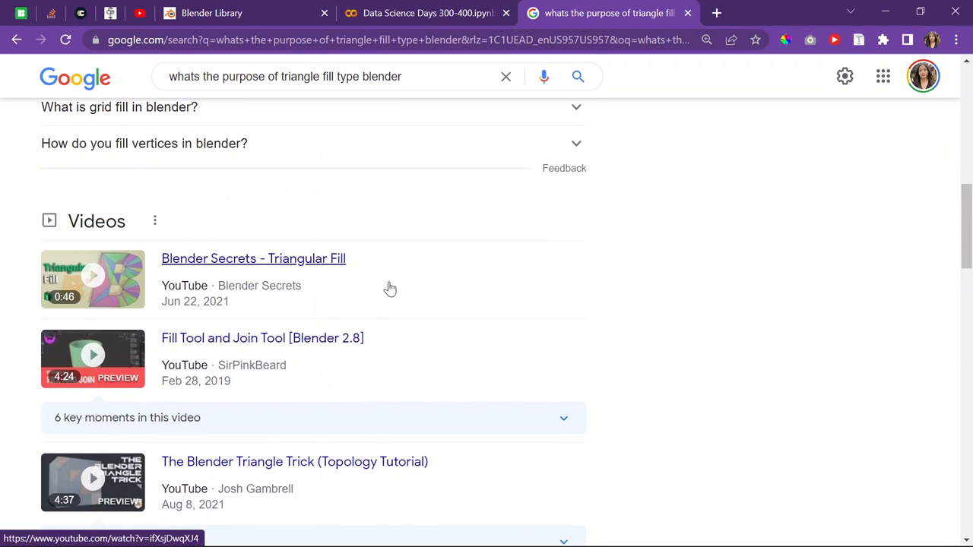
mouse_move(152, 257)
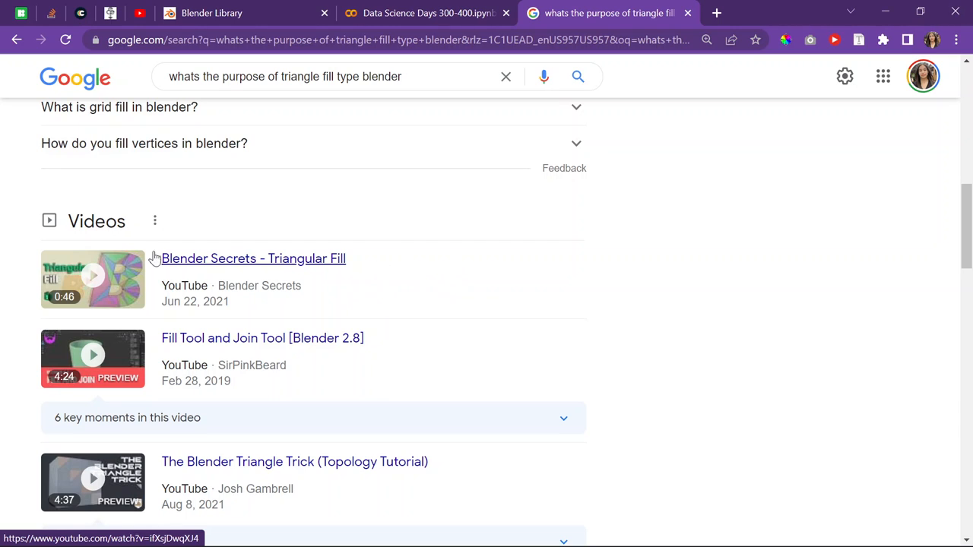
scroll("down", 3)
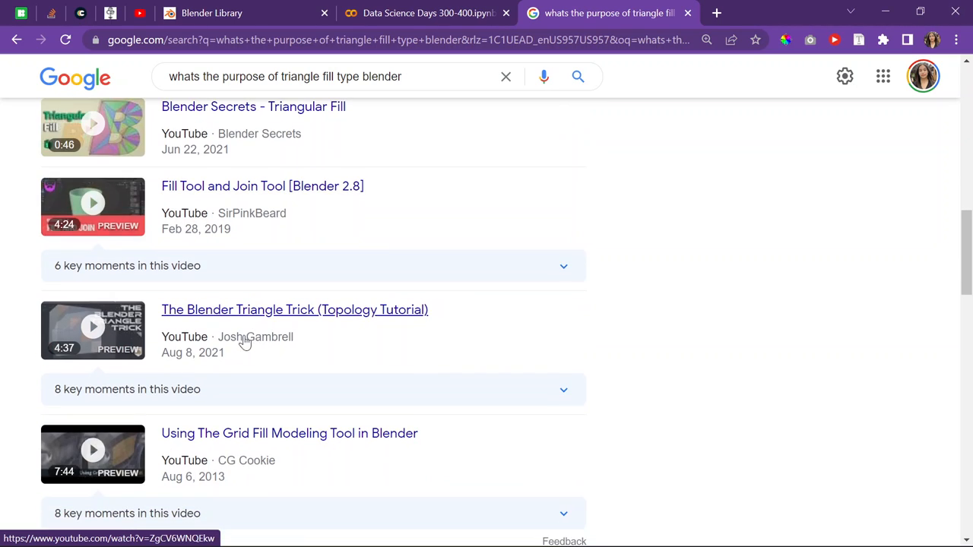
scroll("down", 3)
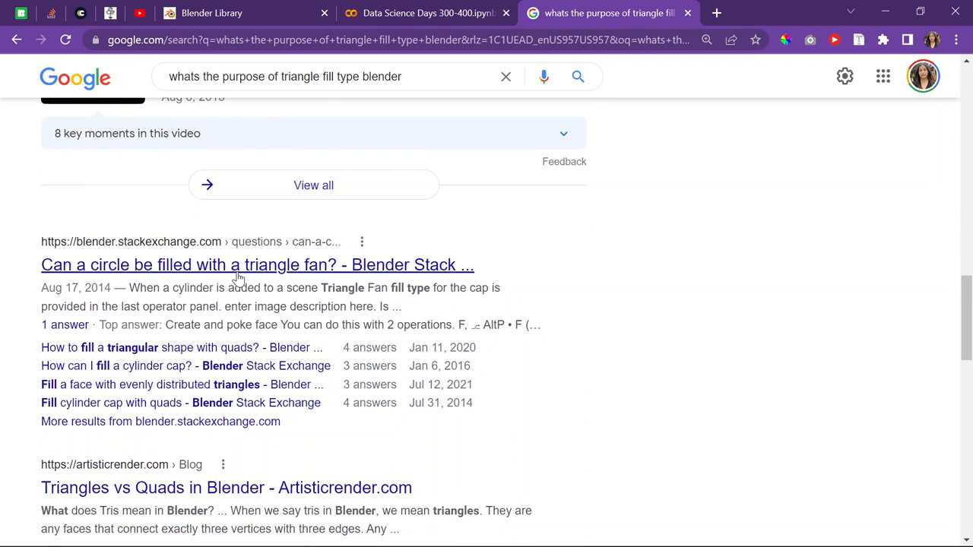
scroll("down", 3)
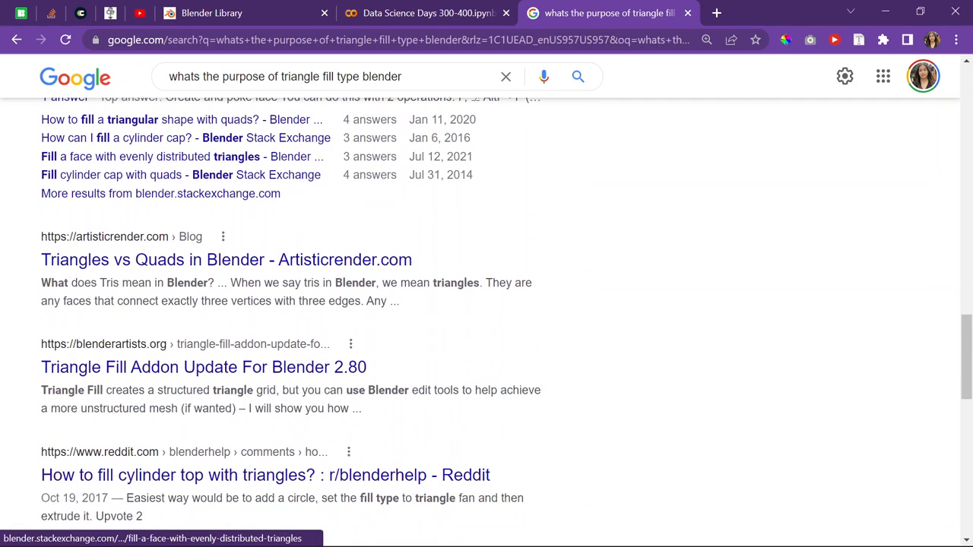
scroll("down", 3)
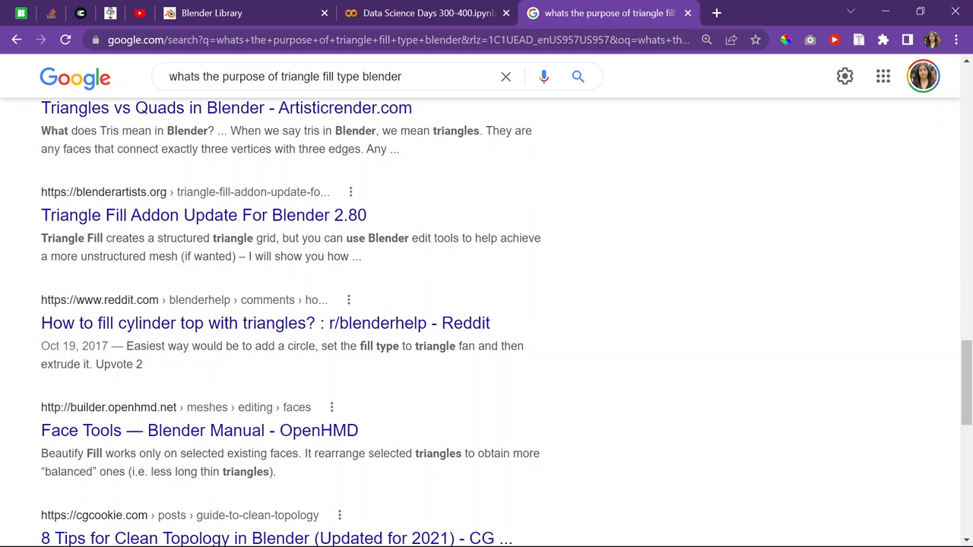
scroll("down", 3)
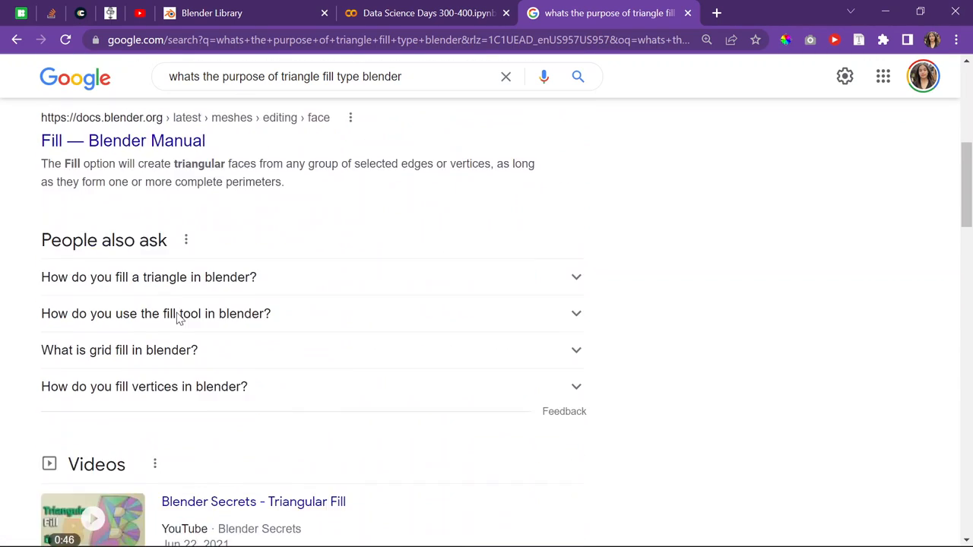
scroll("down", 3)
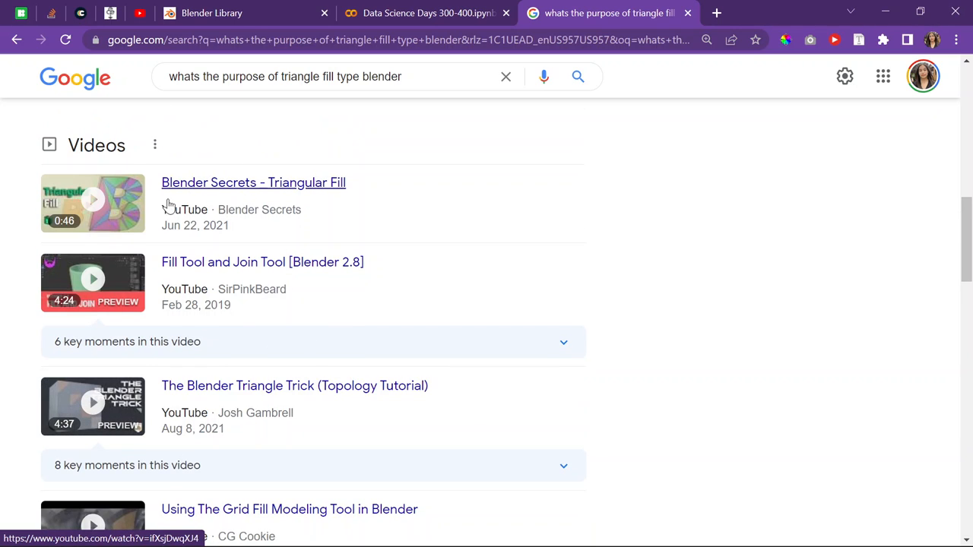
mouse_move(201, 177)
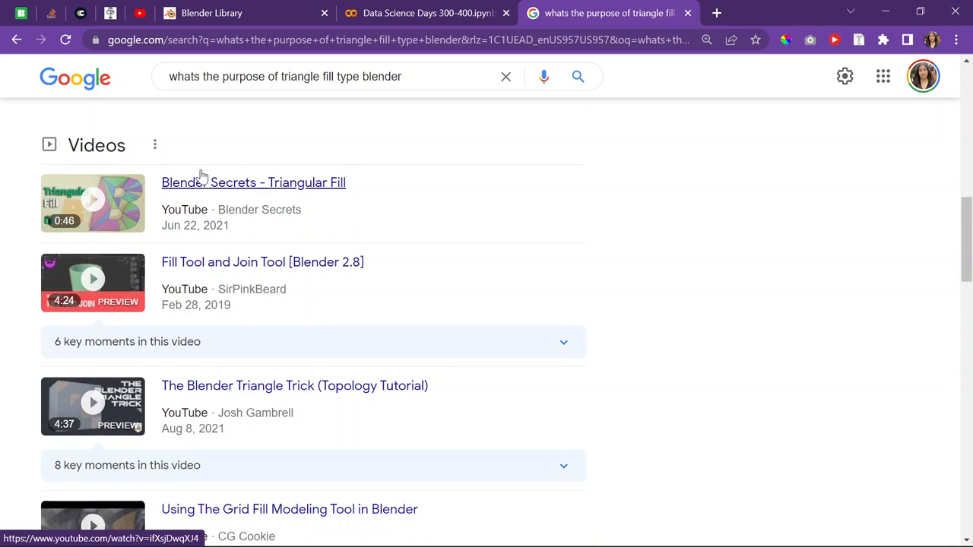
scroll("down", 3)
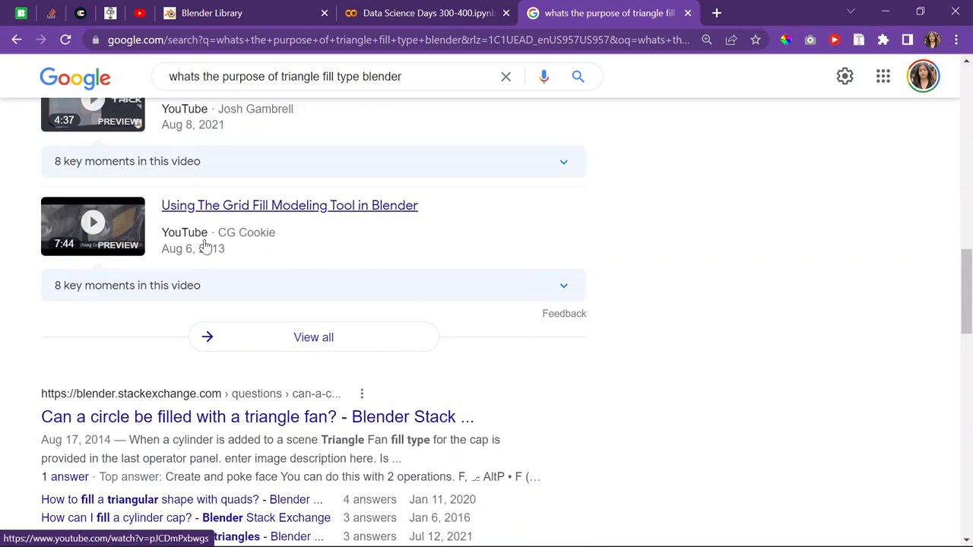
mouse_move(124, 216)
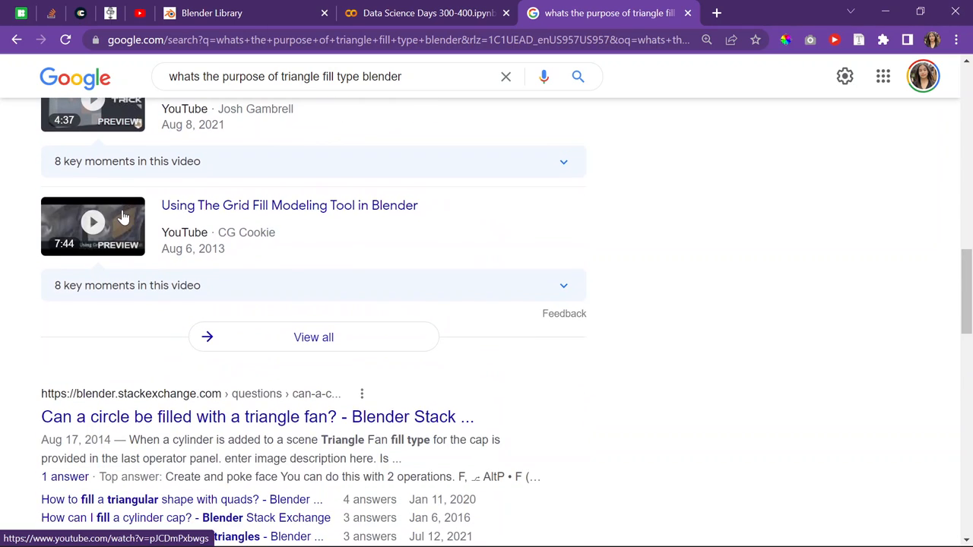
Refine the search with 'for circle node' and open the r/blenderhelp Reddit thread.
type("for circle node")
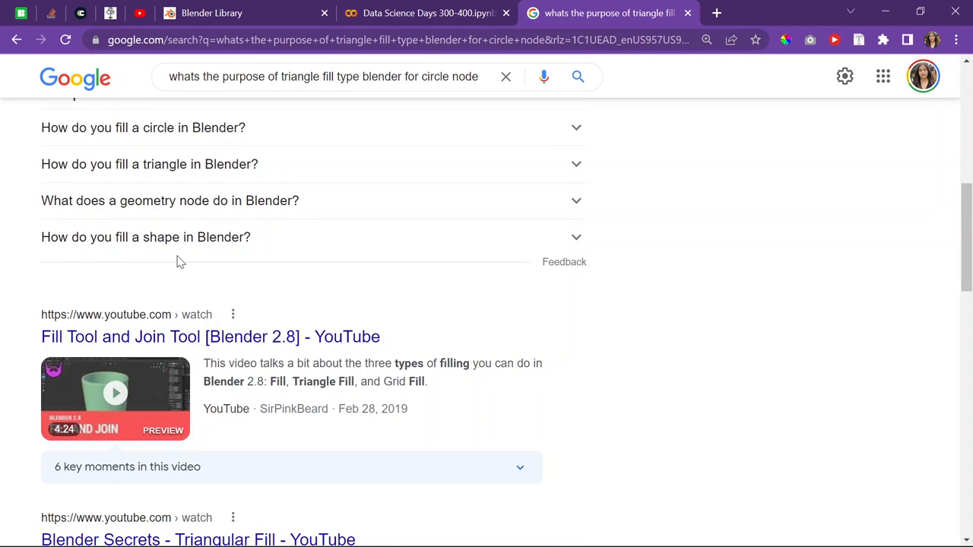
scroll("down", 3)
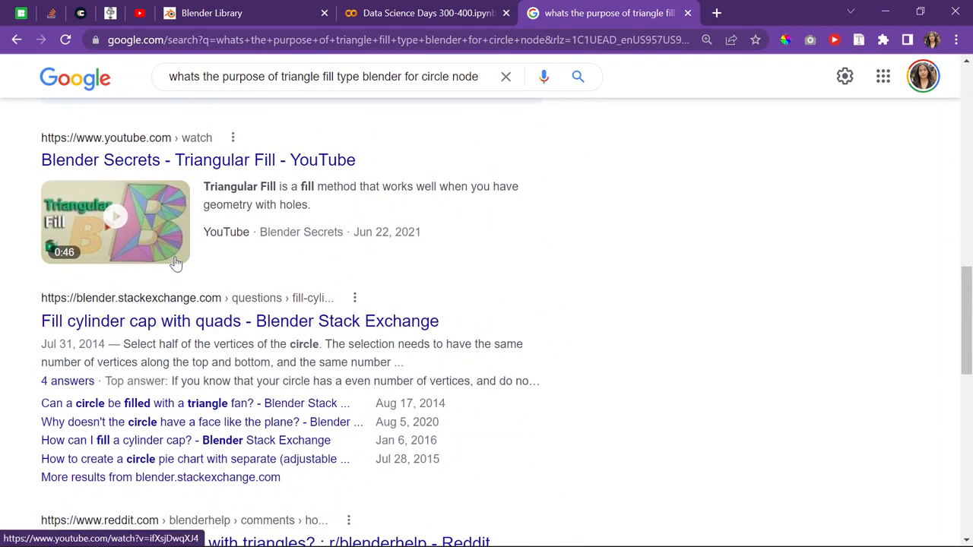
scroll("down", 3)
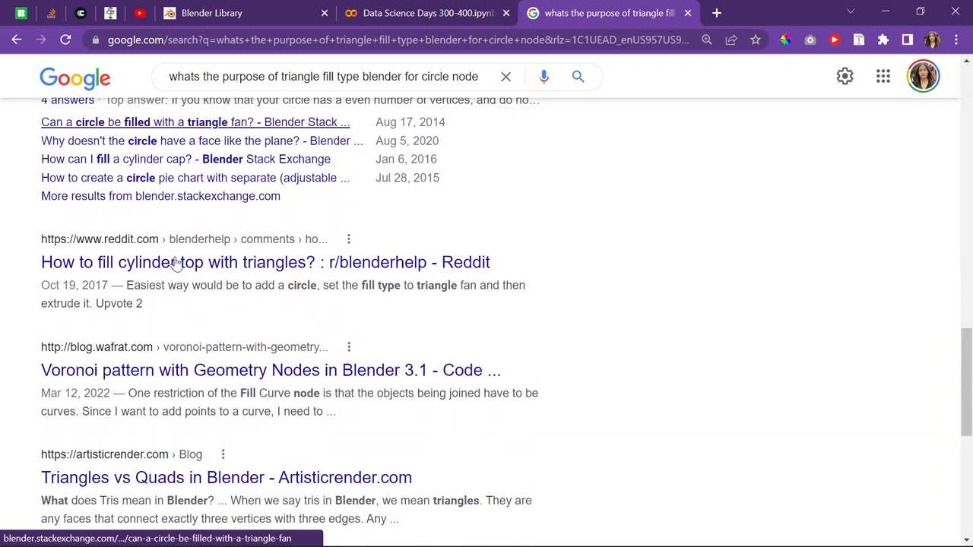
scroll("down", 3)
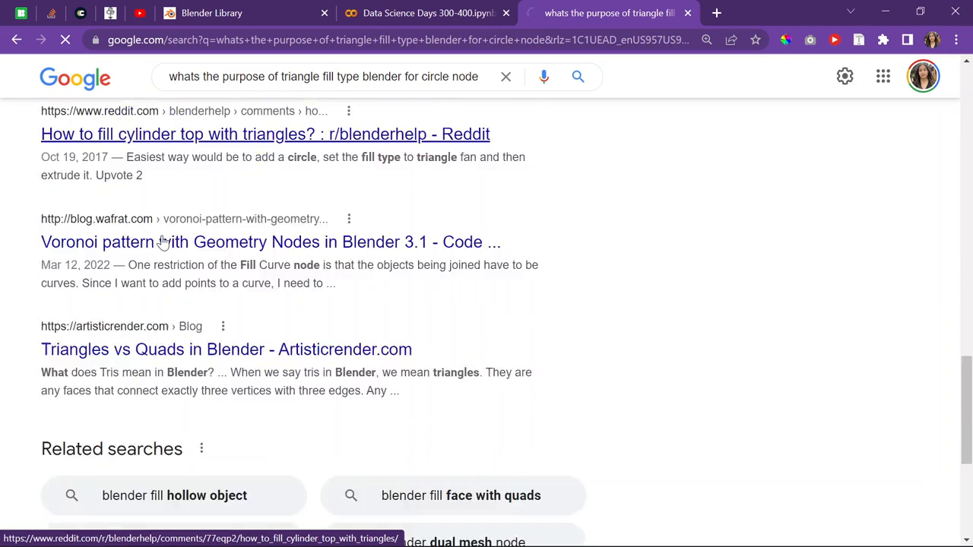
left_click(265, 134)
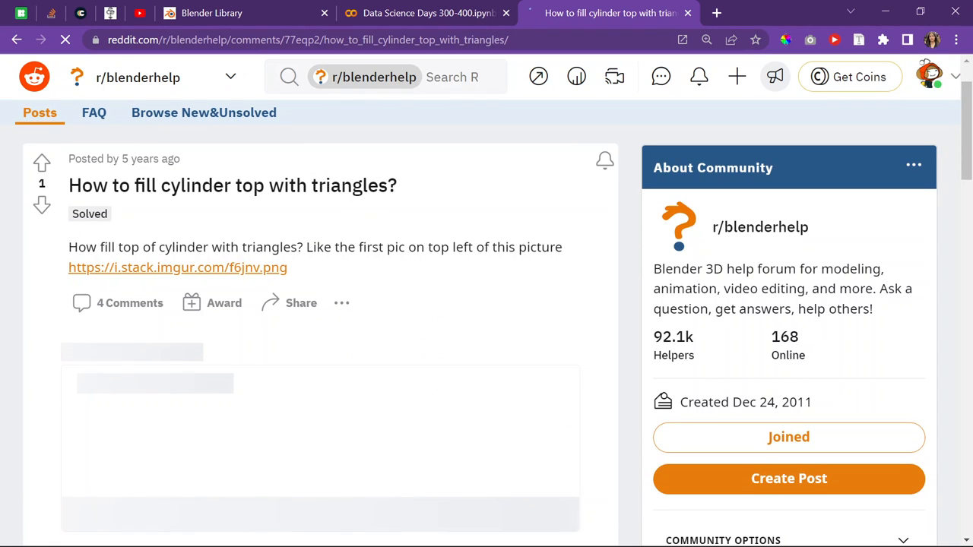
scroll("down", 3)
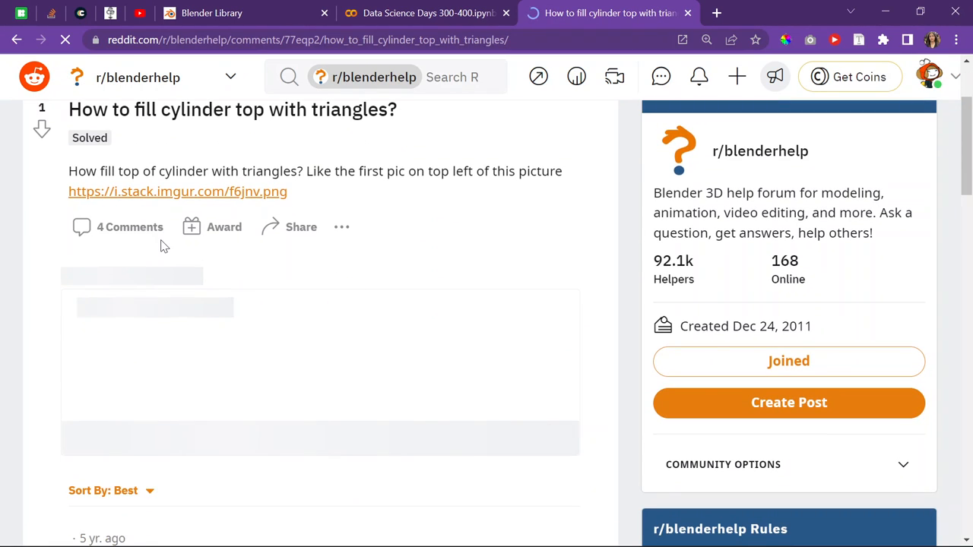
scroll("down", 3)
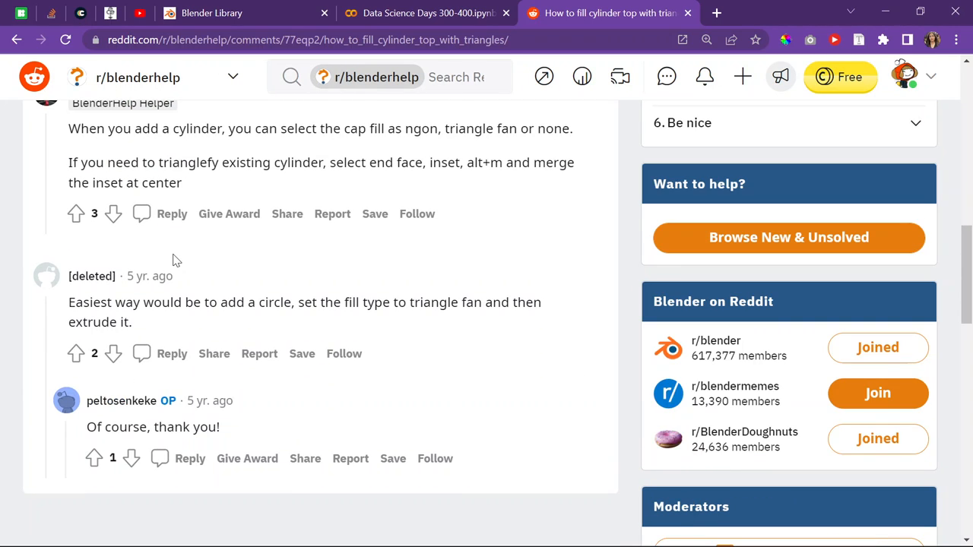
scroll("down", 3)
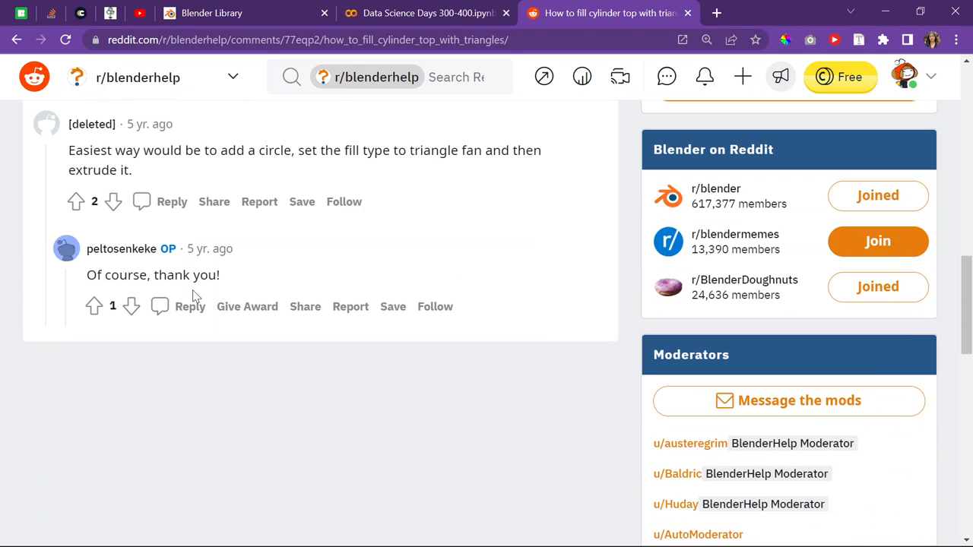
scroll("up", 3)
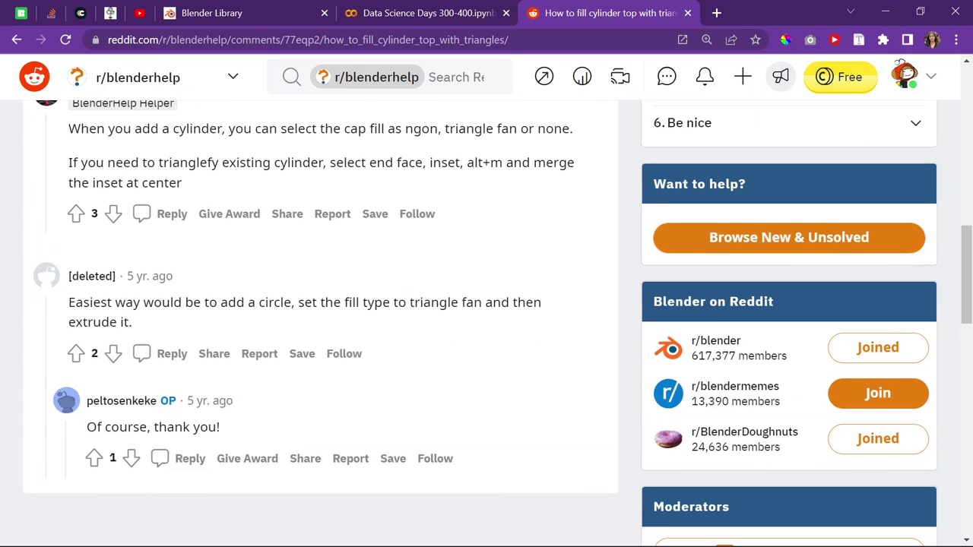
left_click_drag(258, 301, 131, 322)
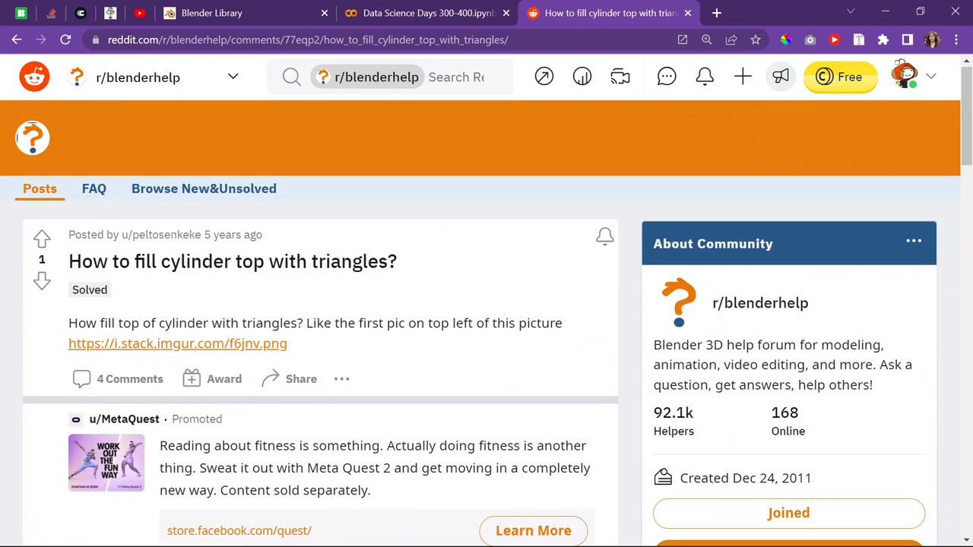
Go back to the search results, review them, and close the search tab.
left_click(24, 39)
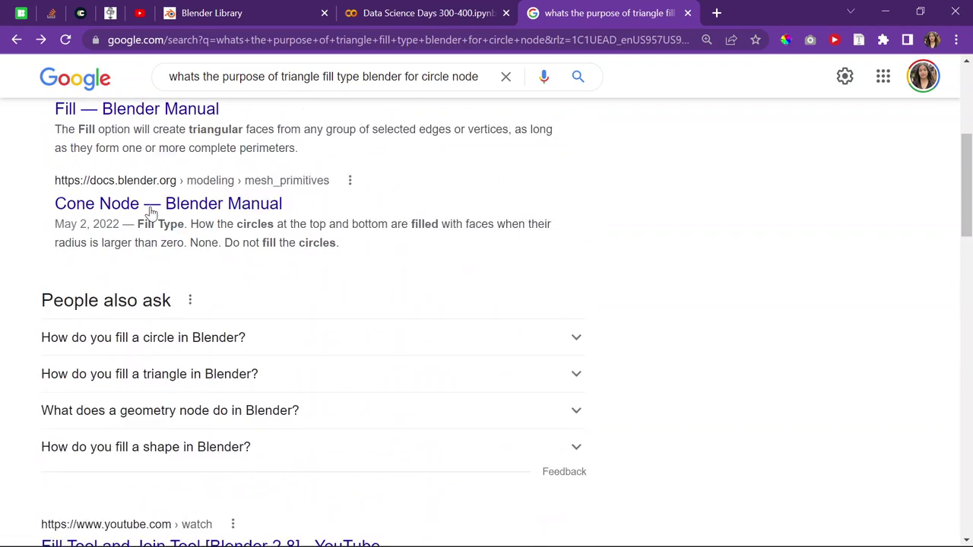
scroll("down", 3)
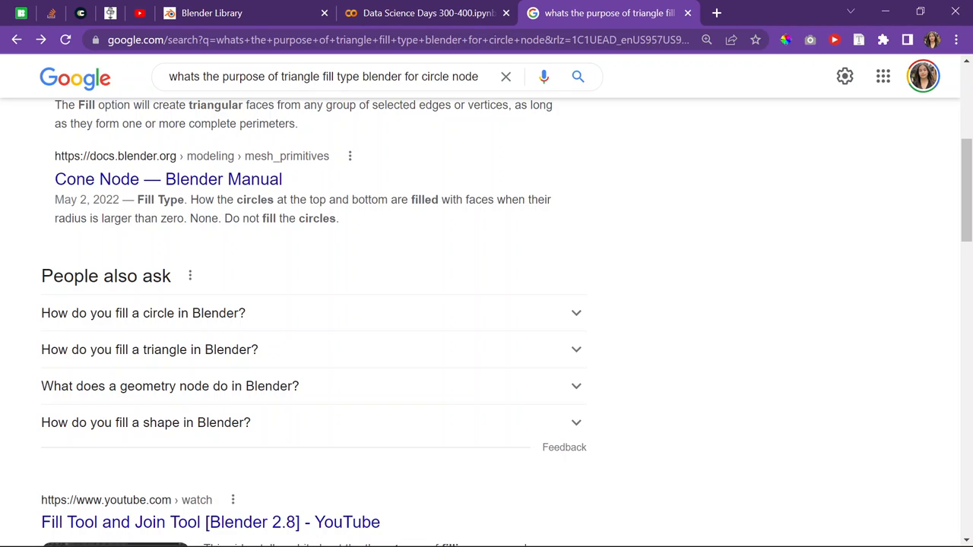
scroll("up", 3)
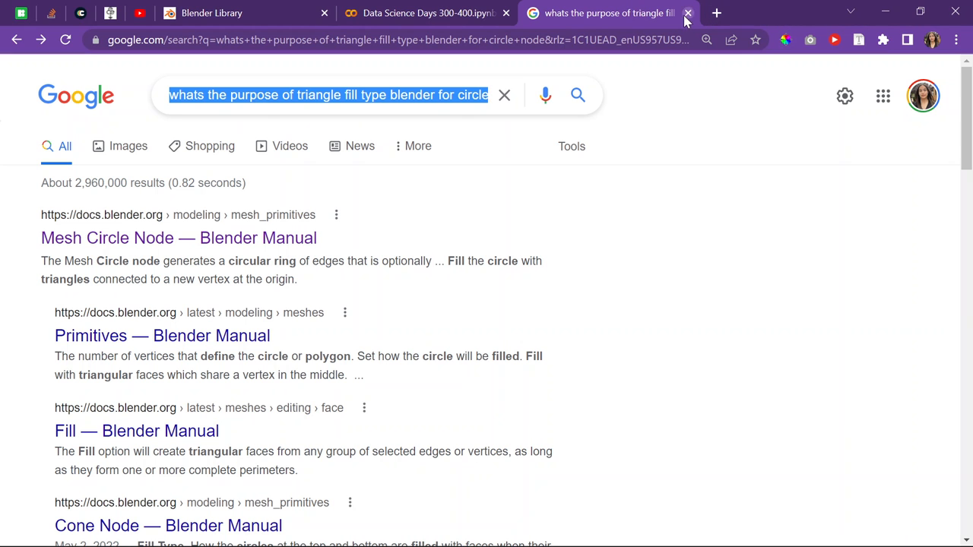
left_click(690, 12)
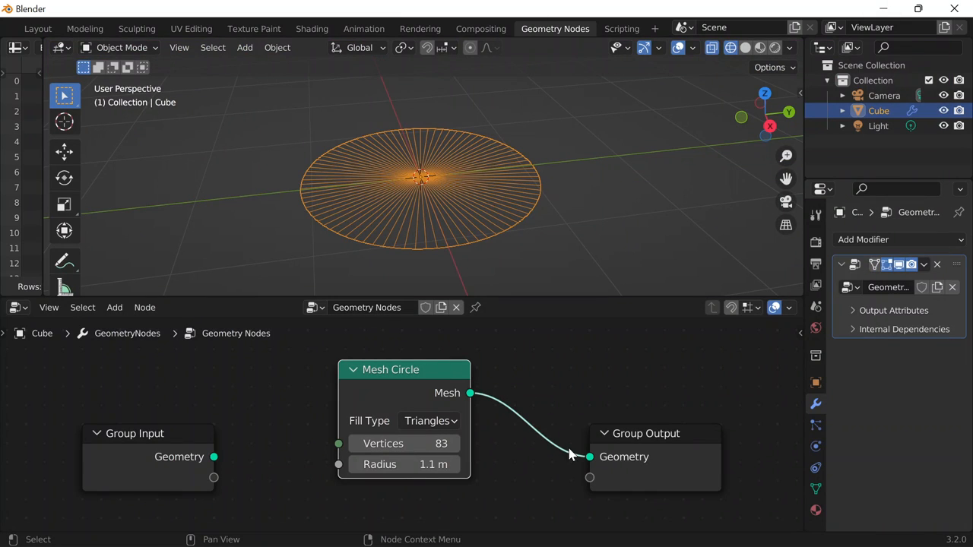
Set the Mesh Circle fill type to N-Gon and switch the viewport to Solid shading.
left_click(429, 421)
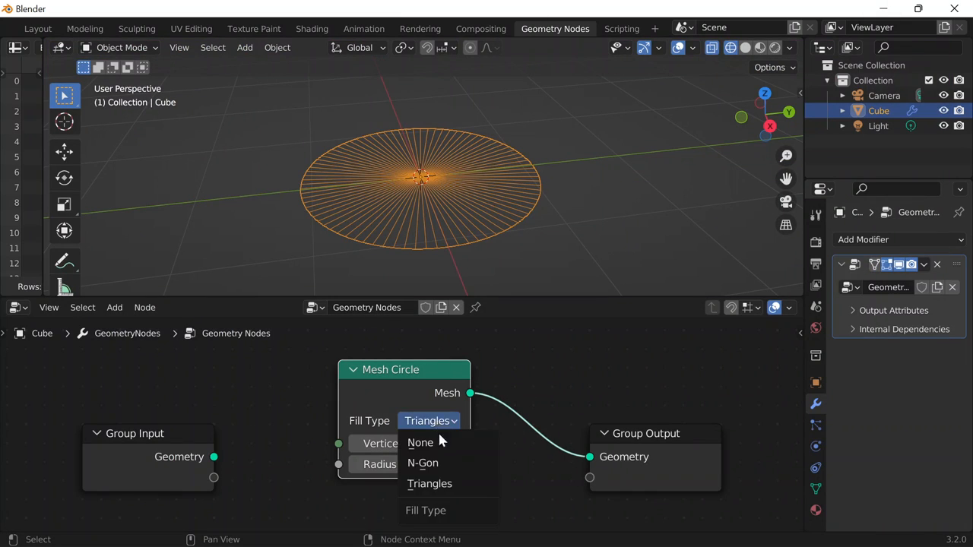
left_click(423, 462)
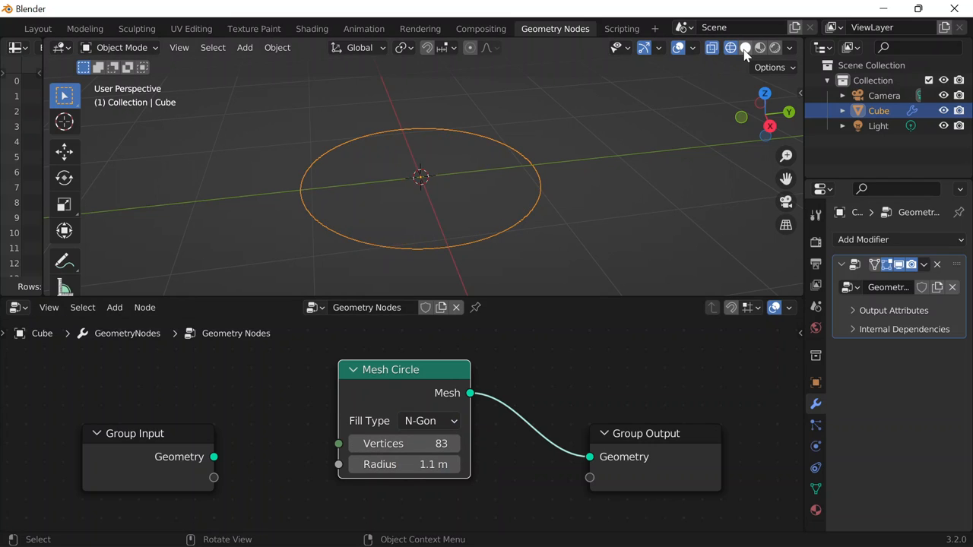
left_click(745, 48)
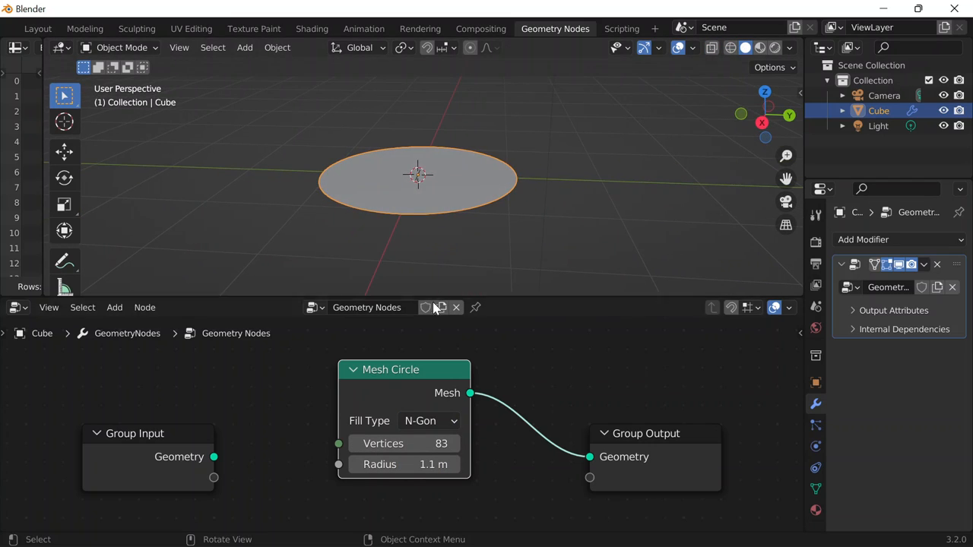
mouse_move(426, 307)
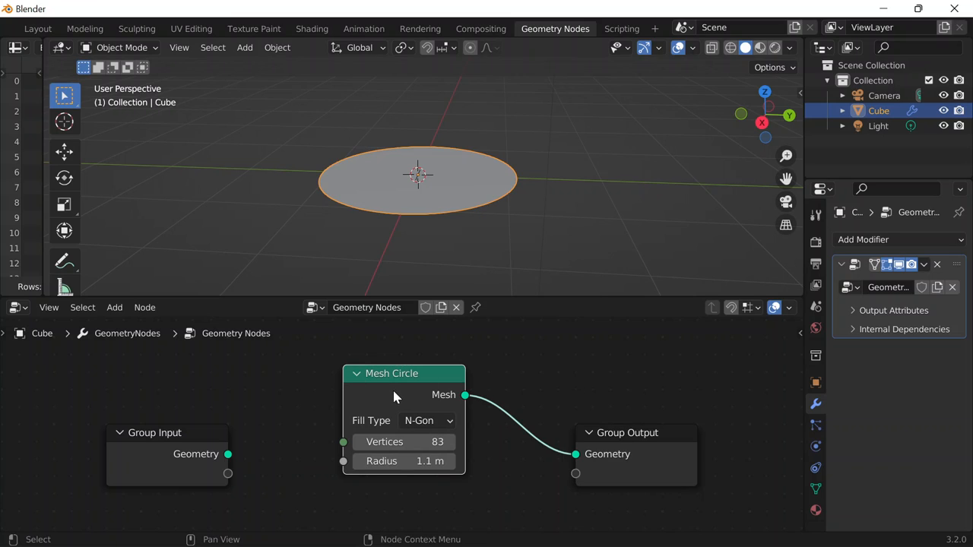
mouse_move(439, 405)
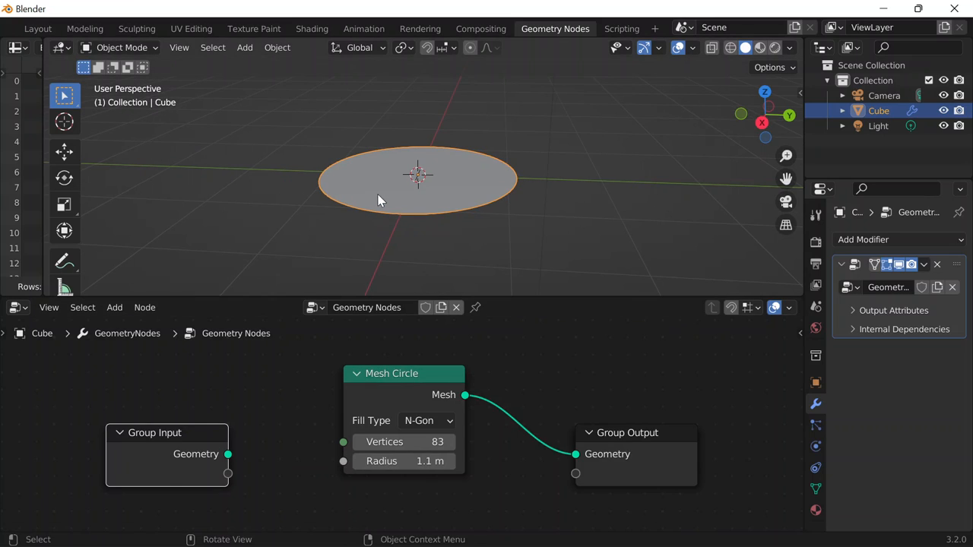
key("Tab")
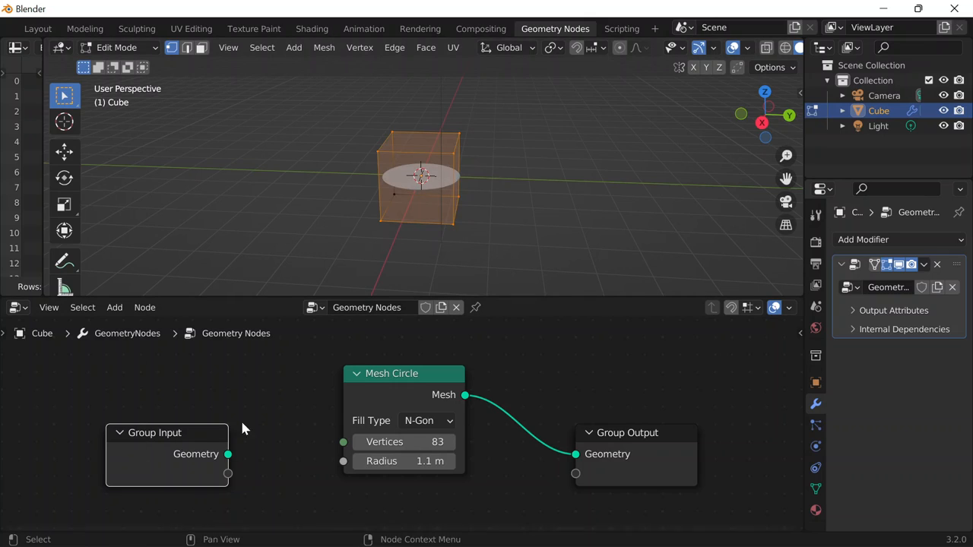
mouse_move(256, 449)
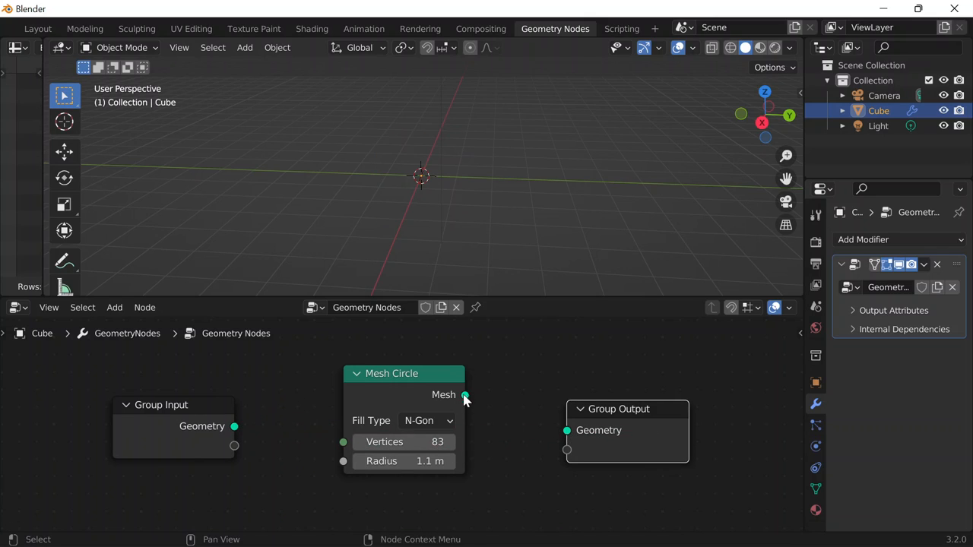
left_click_drag(465, 395, 566, 431)
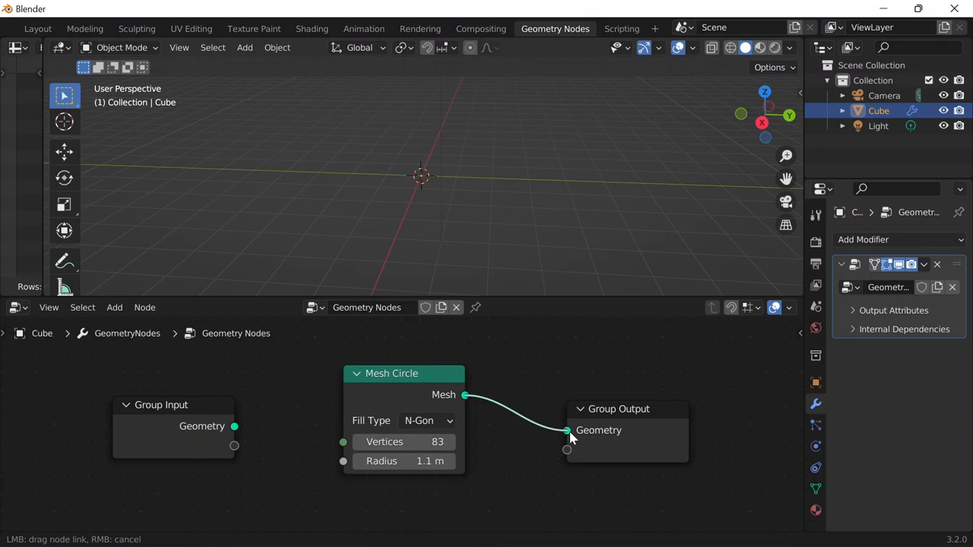
left_click(565, 430)
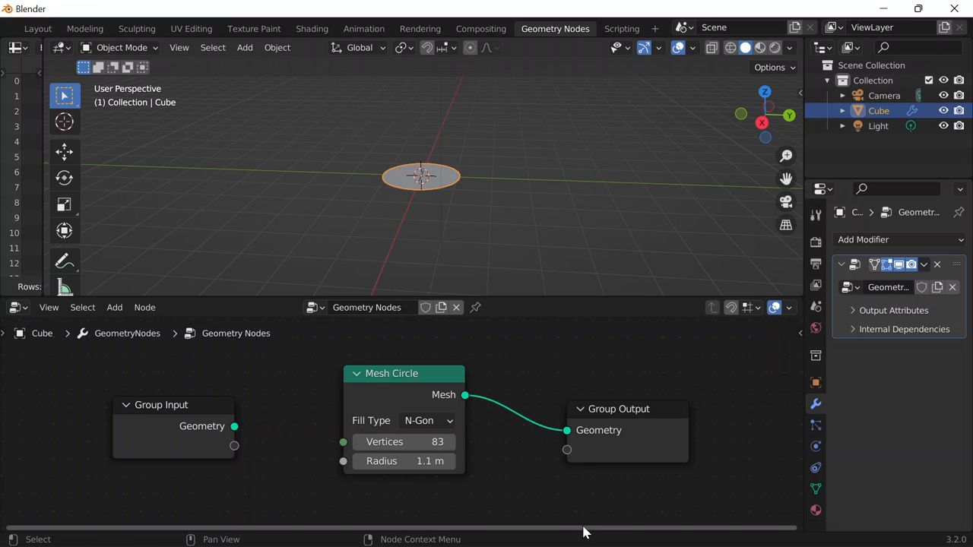
left_click_drag(619, 409, 566, 417)
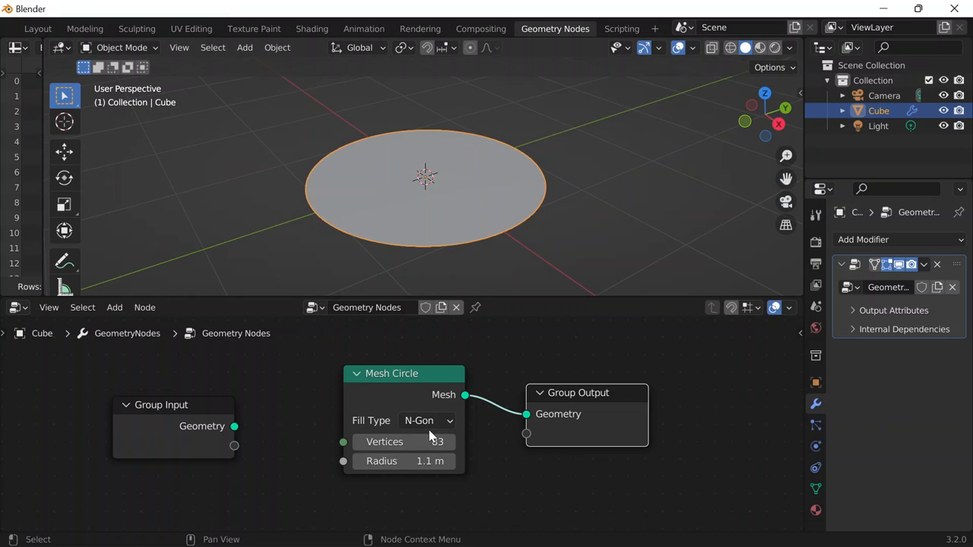
Set the Mesh Circle fill to Triangles, 3 vertices and 0.2 m radius, with wireframe overlay shown.
left_click(426, 420)
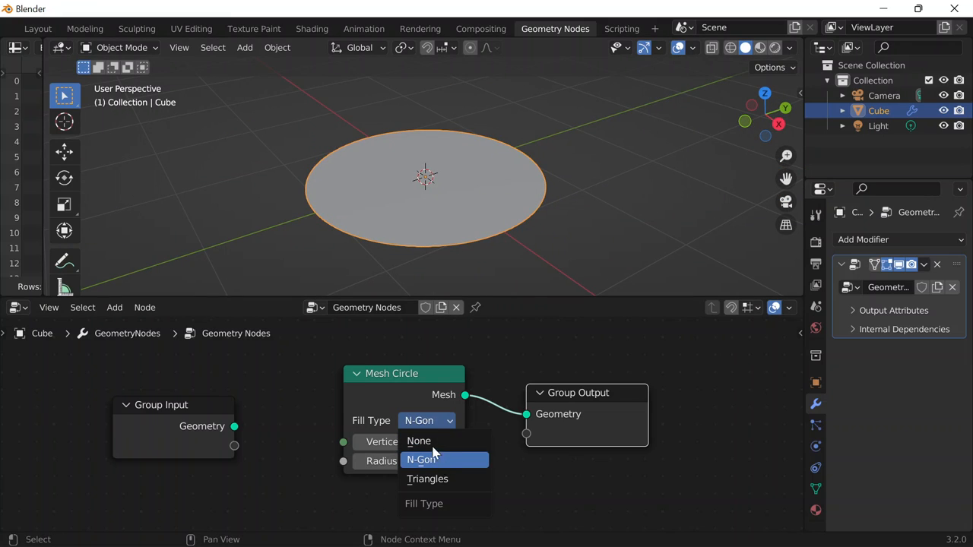
left_click(419, 441)
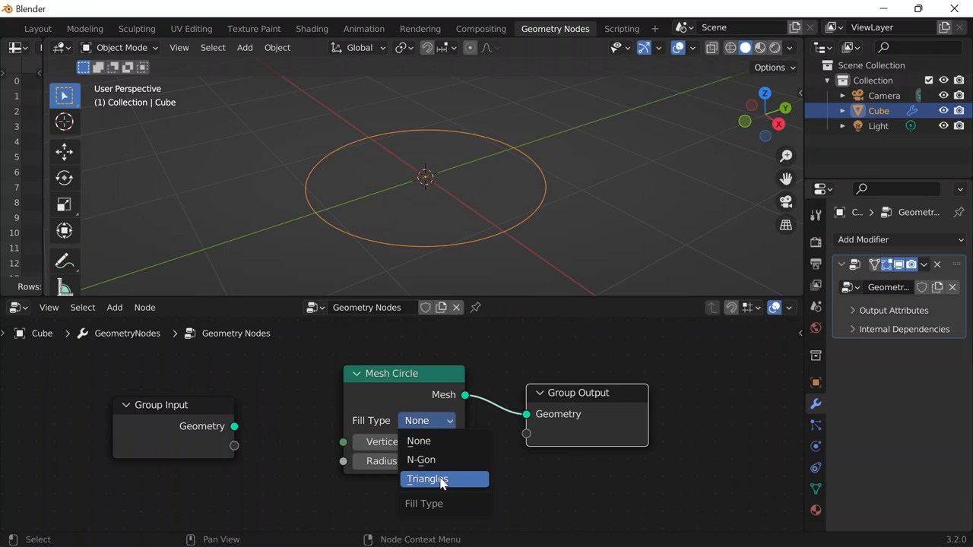
left_click(429, 479)
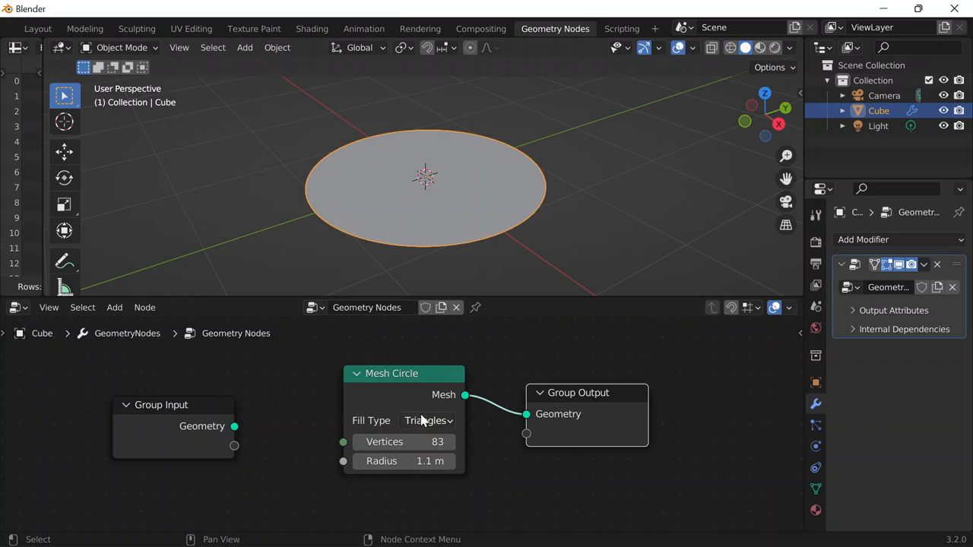
mouse_move(468, 207)
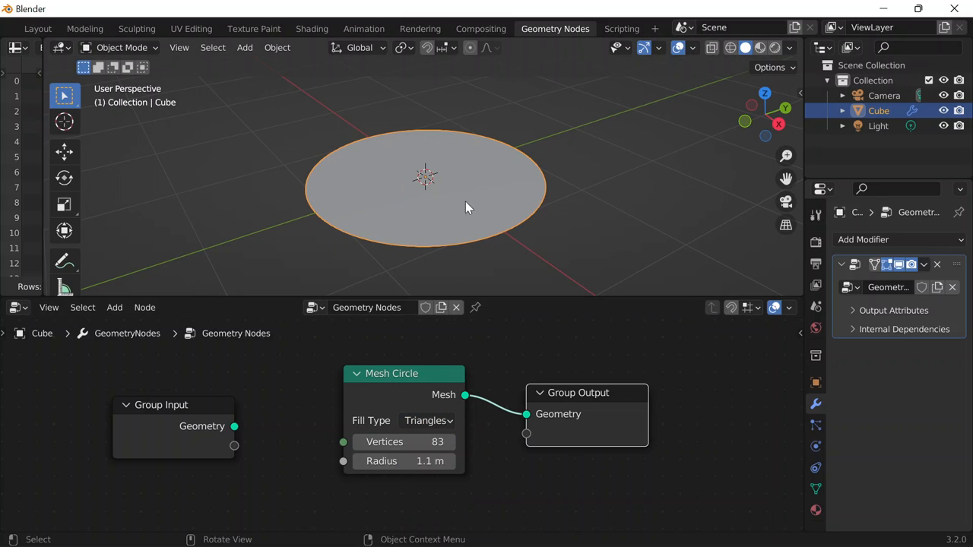
mouse_move(732, 47)
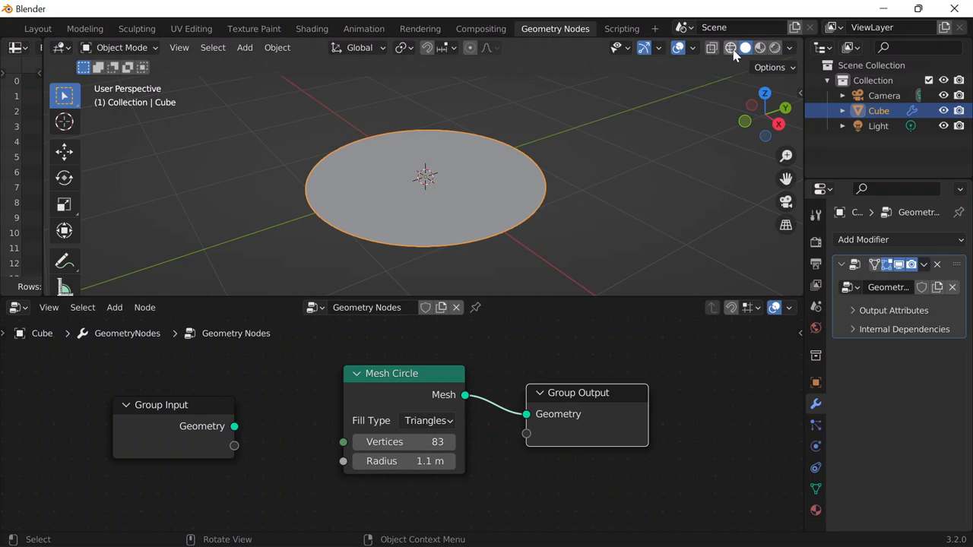
left_click(728, 47)
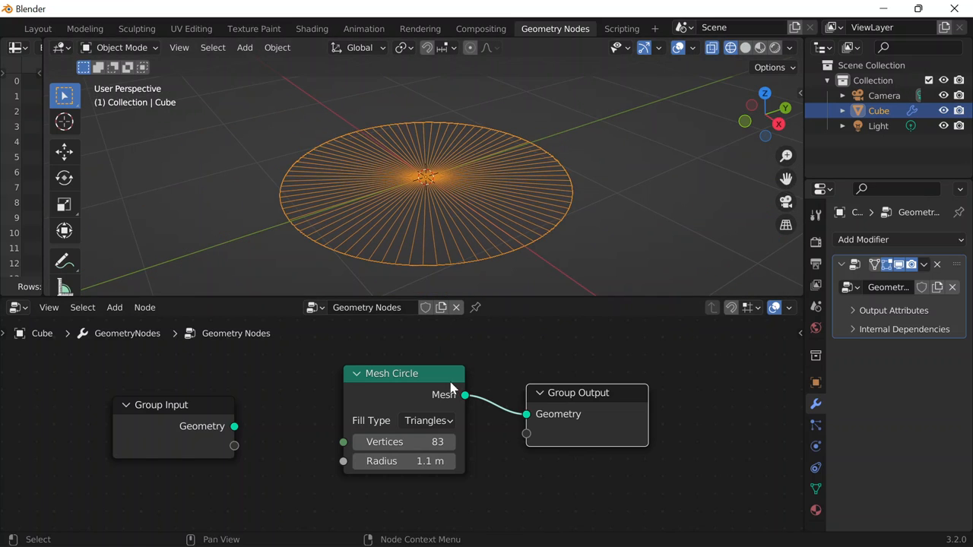
left_click(426, 420)
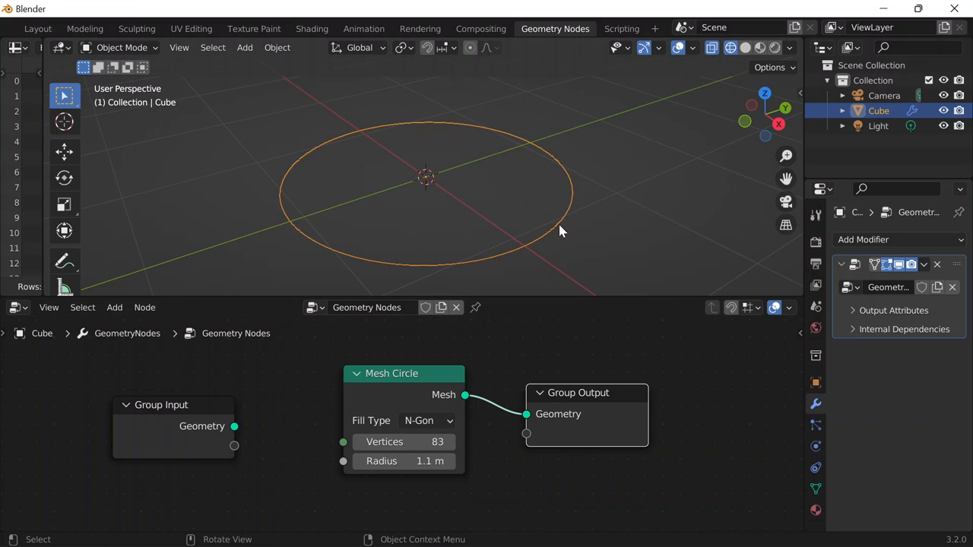
left_click(426, 420)
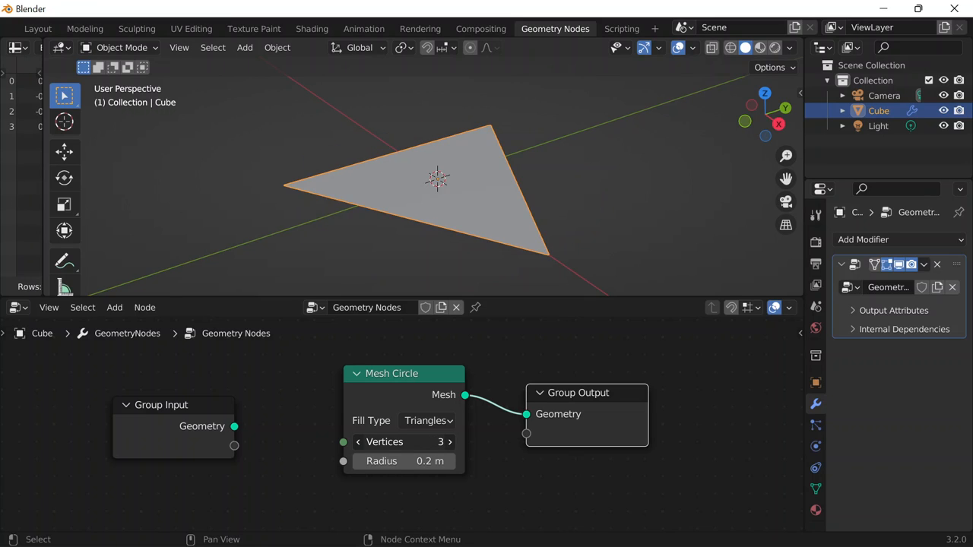
Raise the Mesh Circle to 20 vertices and bring up the Save As file browser.
left_click_drag(383, 441, 449, 441)
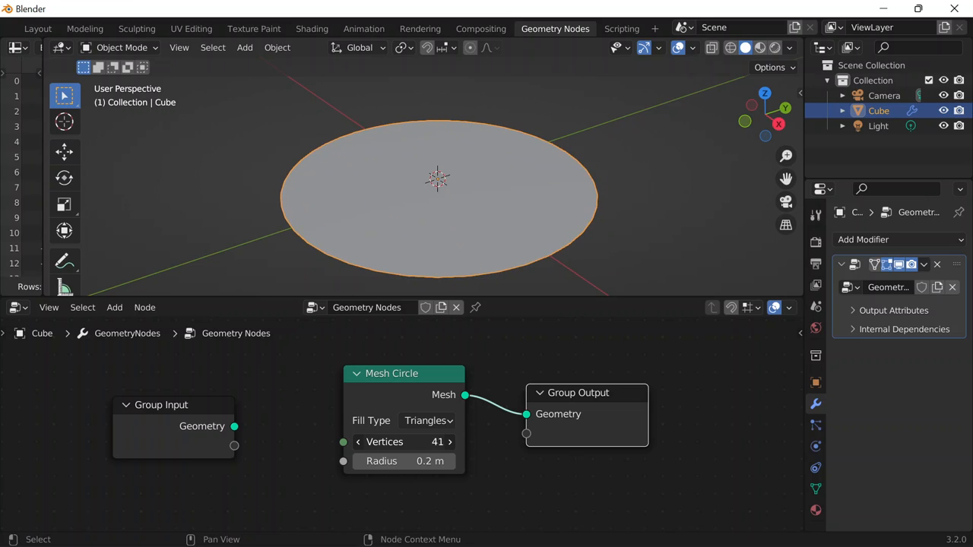
left_click(114, 307)
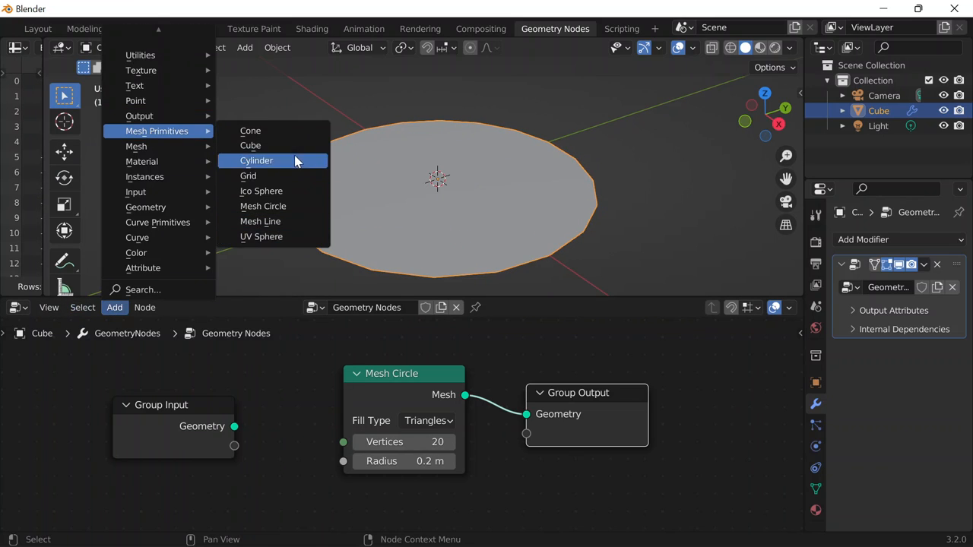
mouse_move(280, 222)
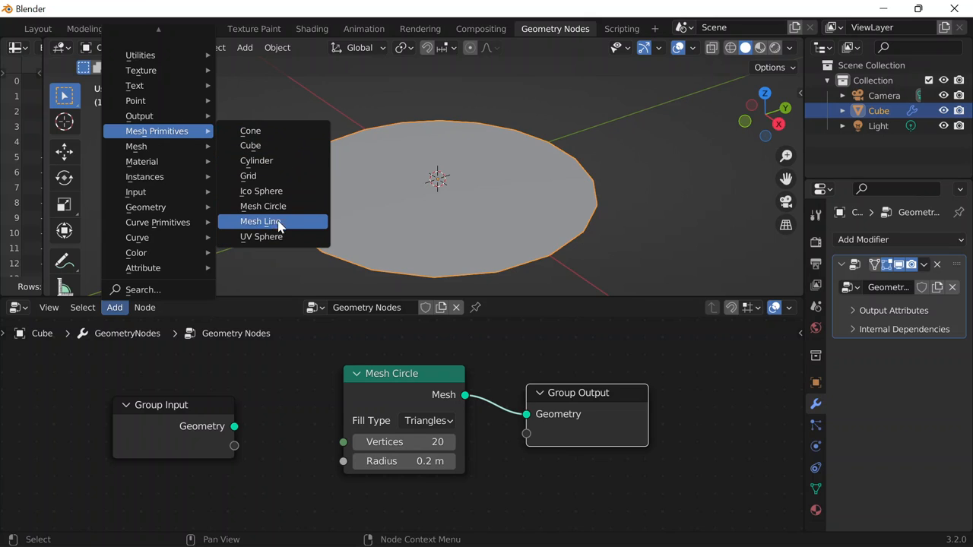
left_click(263, 207)
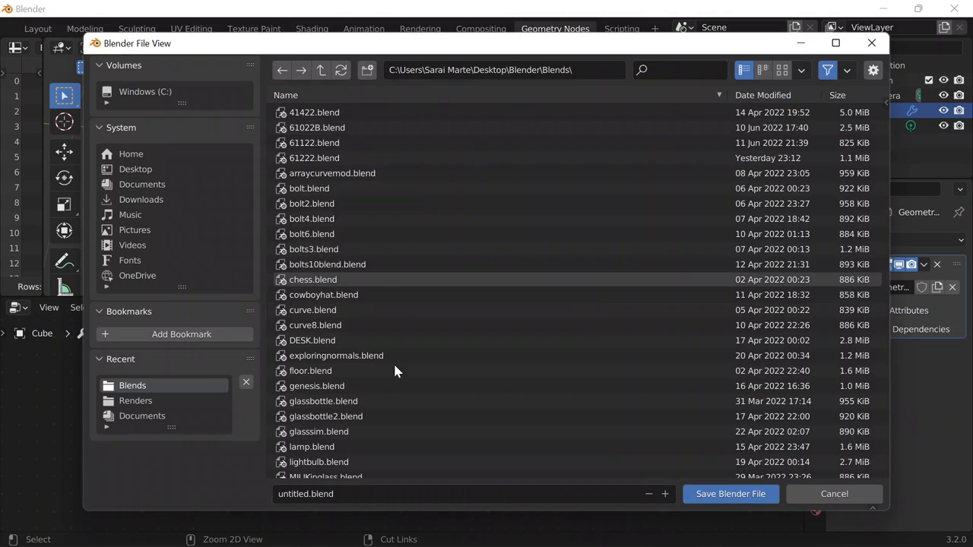
Save the scene as 61322.blend in the Blends folder.
double_click(294, 494)
type("61322")
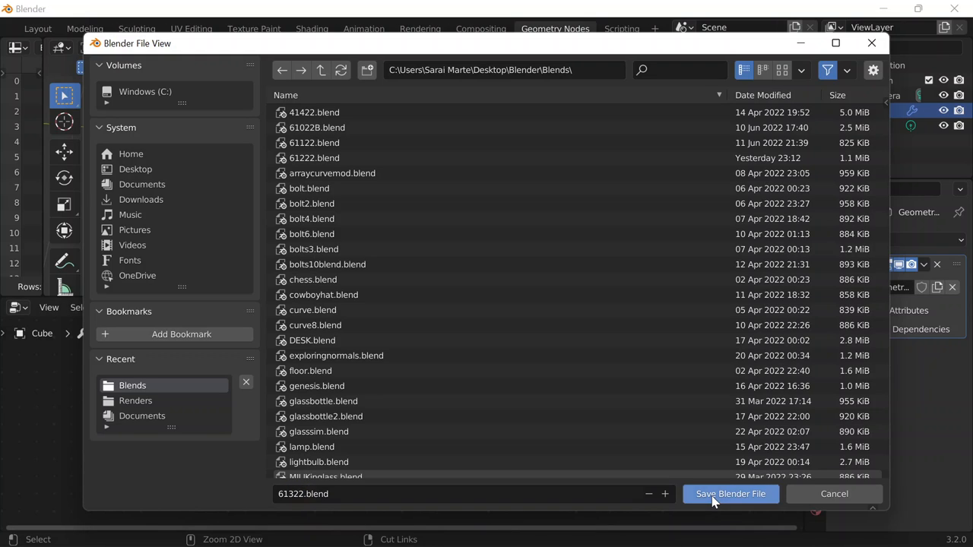
left_click(730, 494)
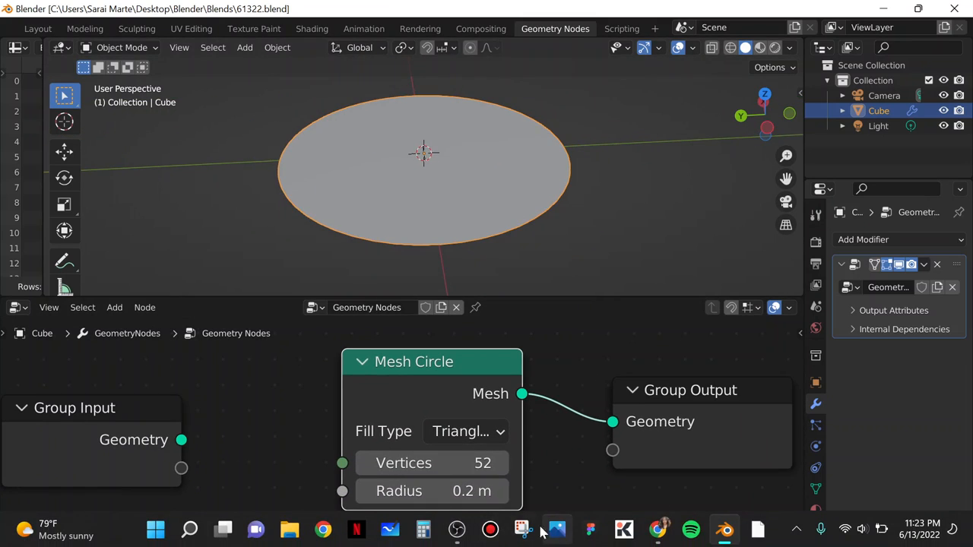
Capture a full-screen snip in Snipping Tool and name it 61322 in the save dialog.
left_click(557, 527)
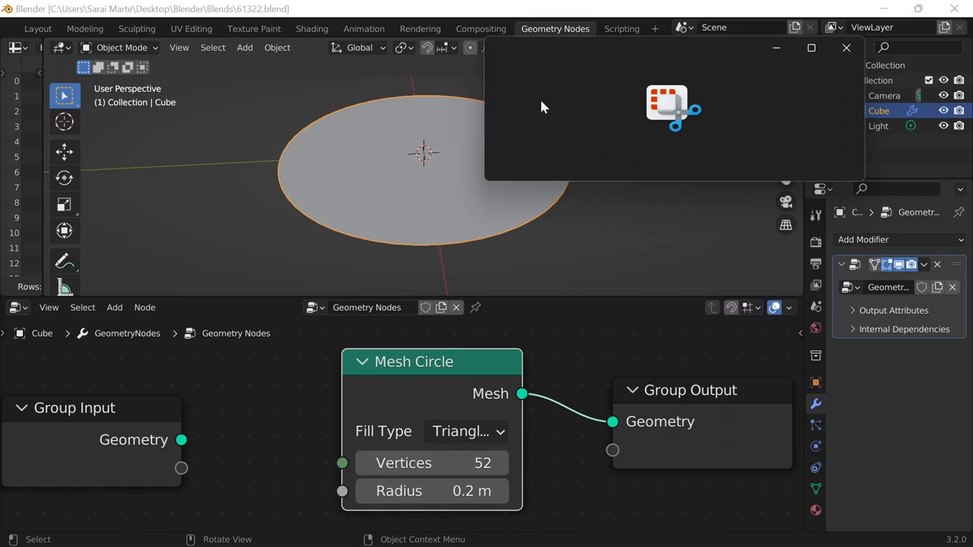
left_click(633, 79)
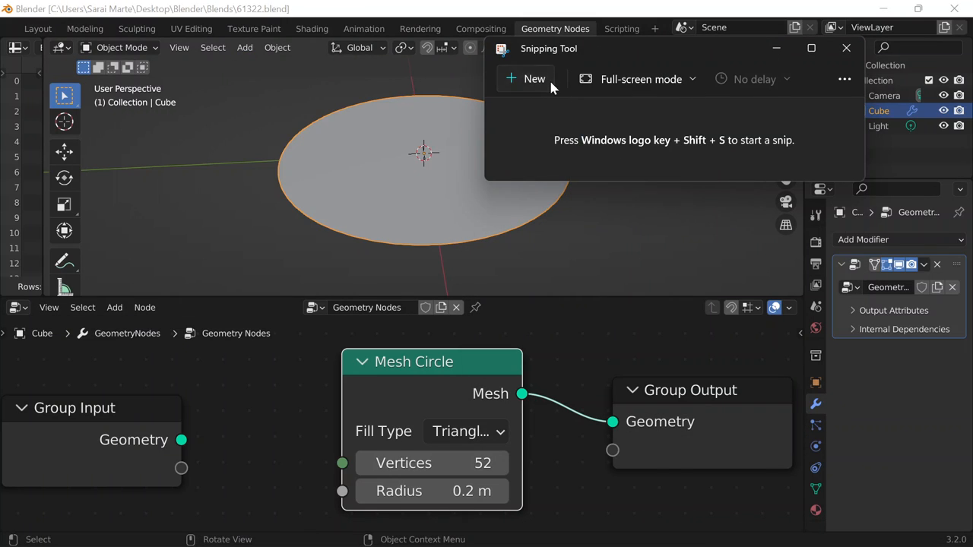
left_click(845, 47)
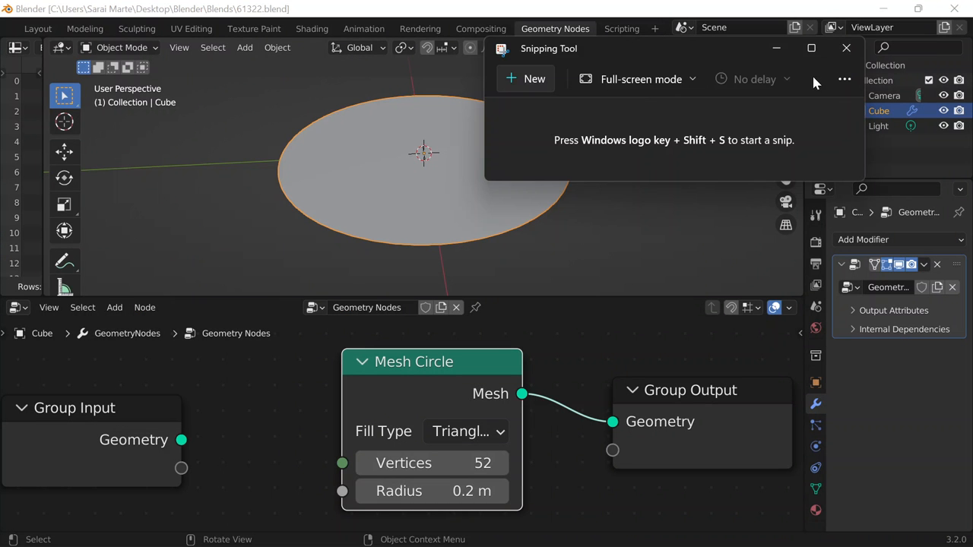
left_click(526, 79)
type("6")
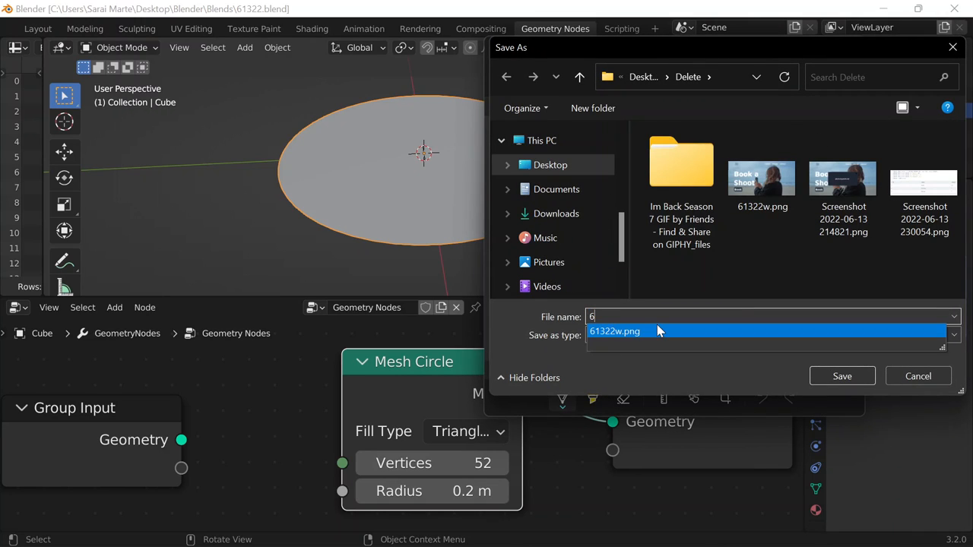
type("1322")
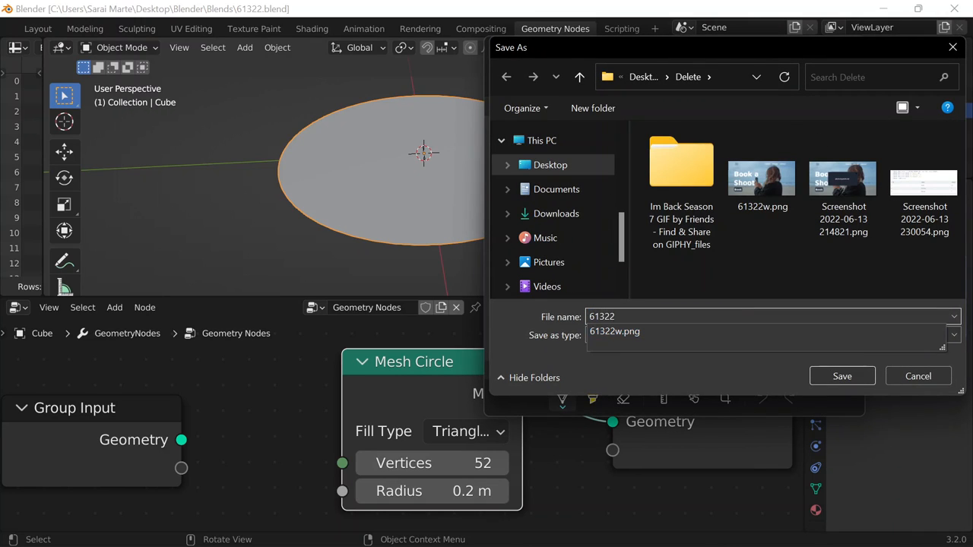